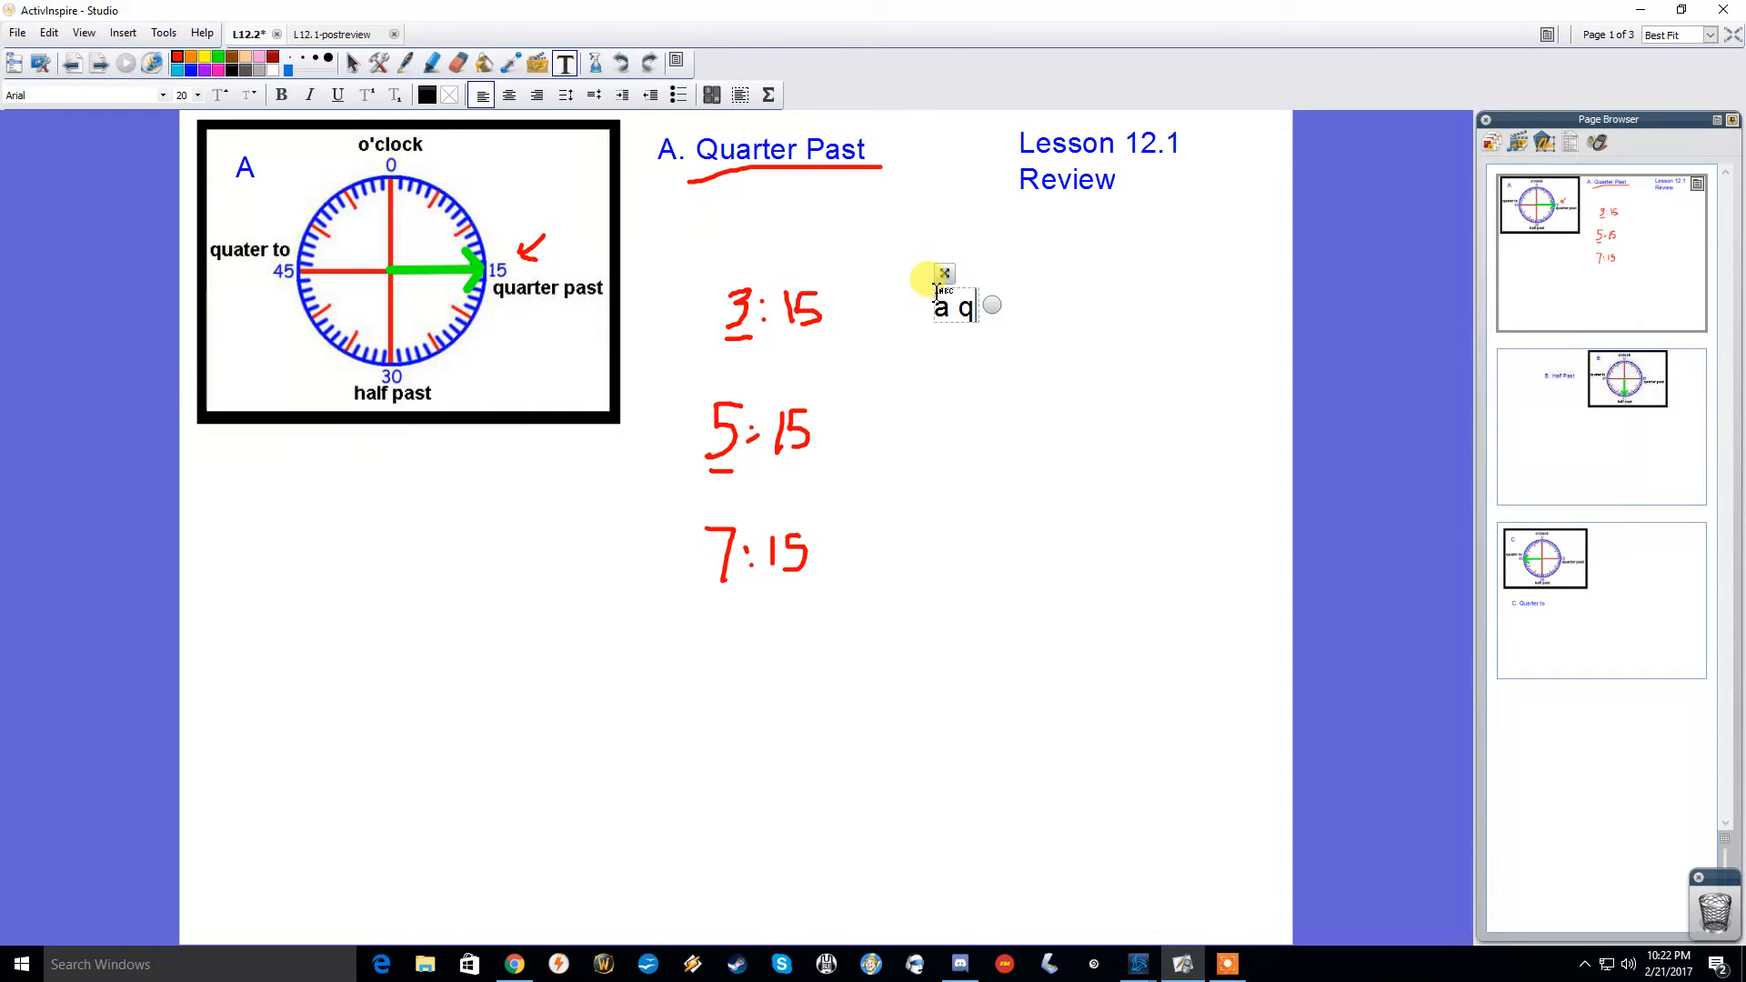
# - Add the labels 'quarter past 3', 'quarter past 5' and 'quarter past 7' beside 3:15, 5:15 and 7:15
pyautogui.write('uarter past....')
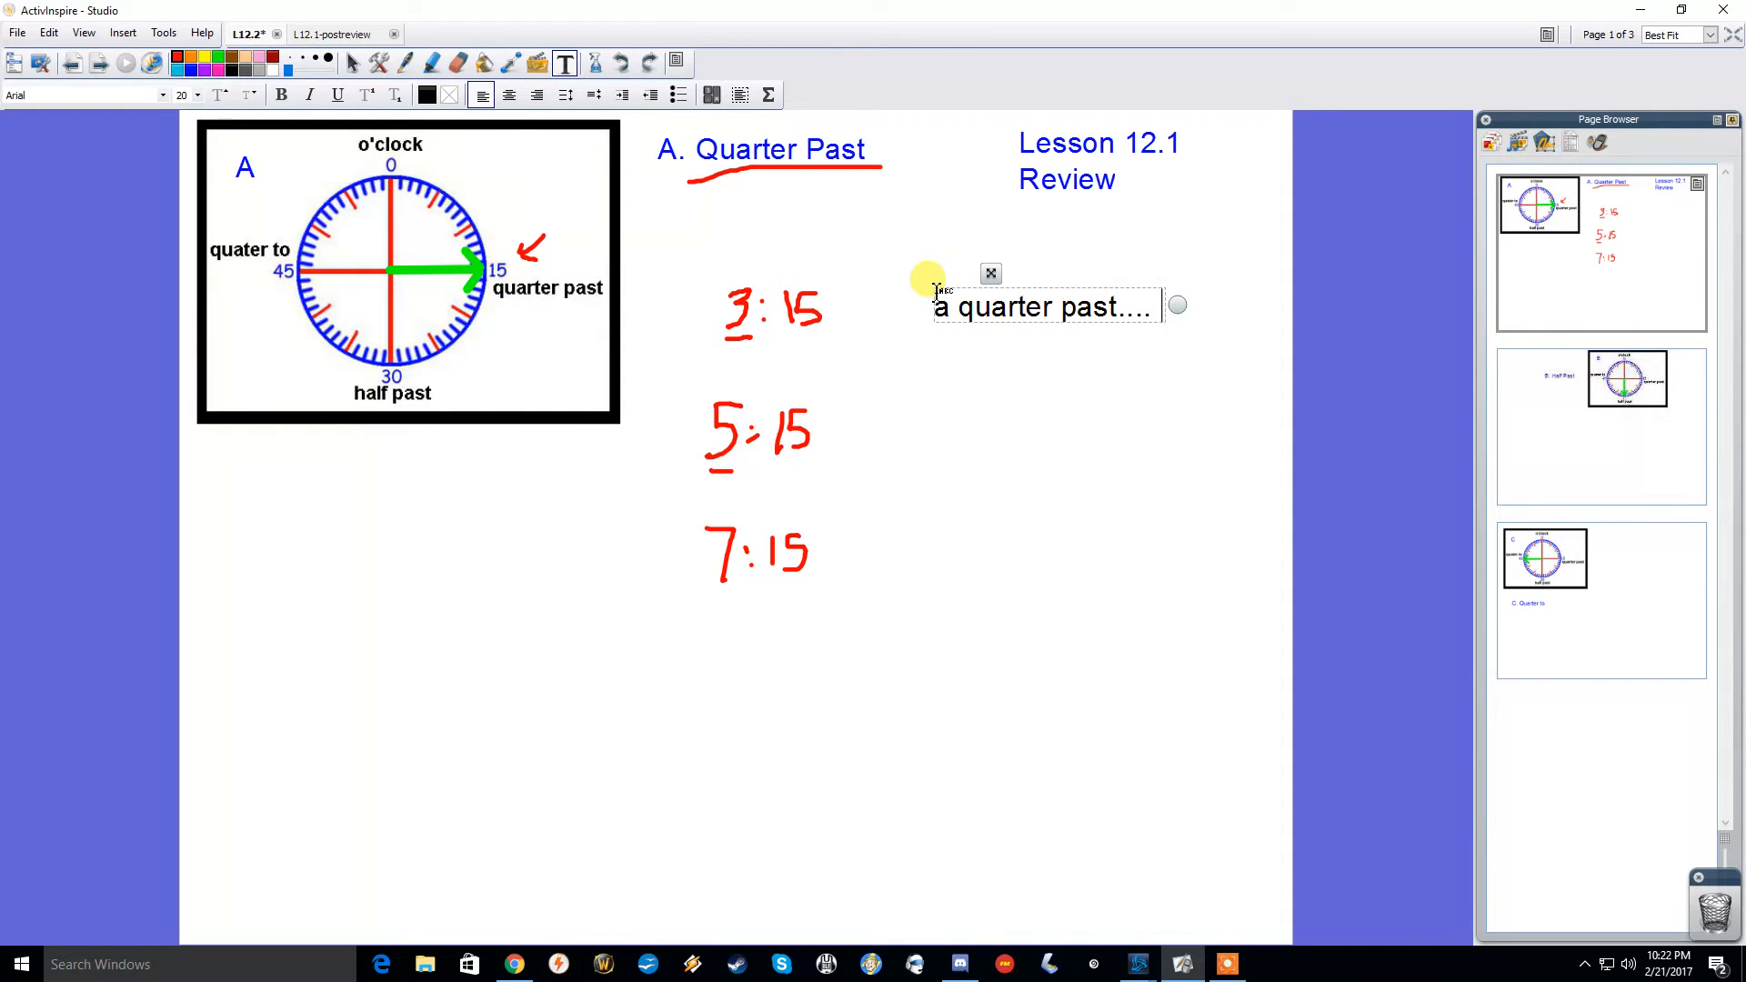
pyautogui.write('3')
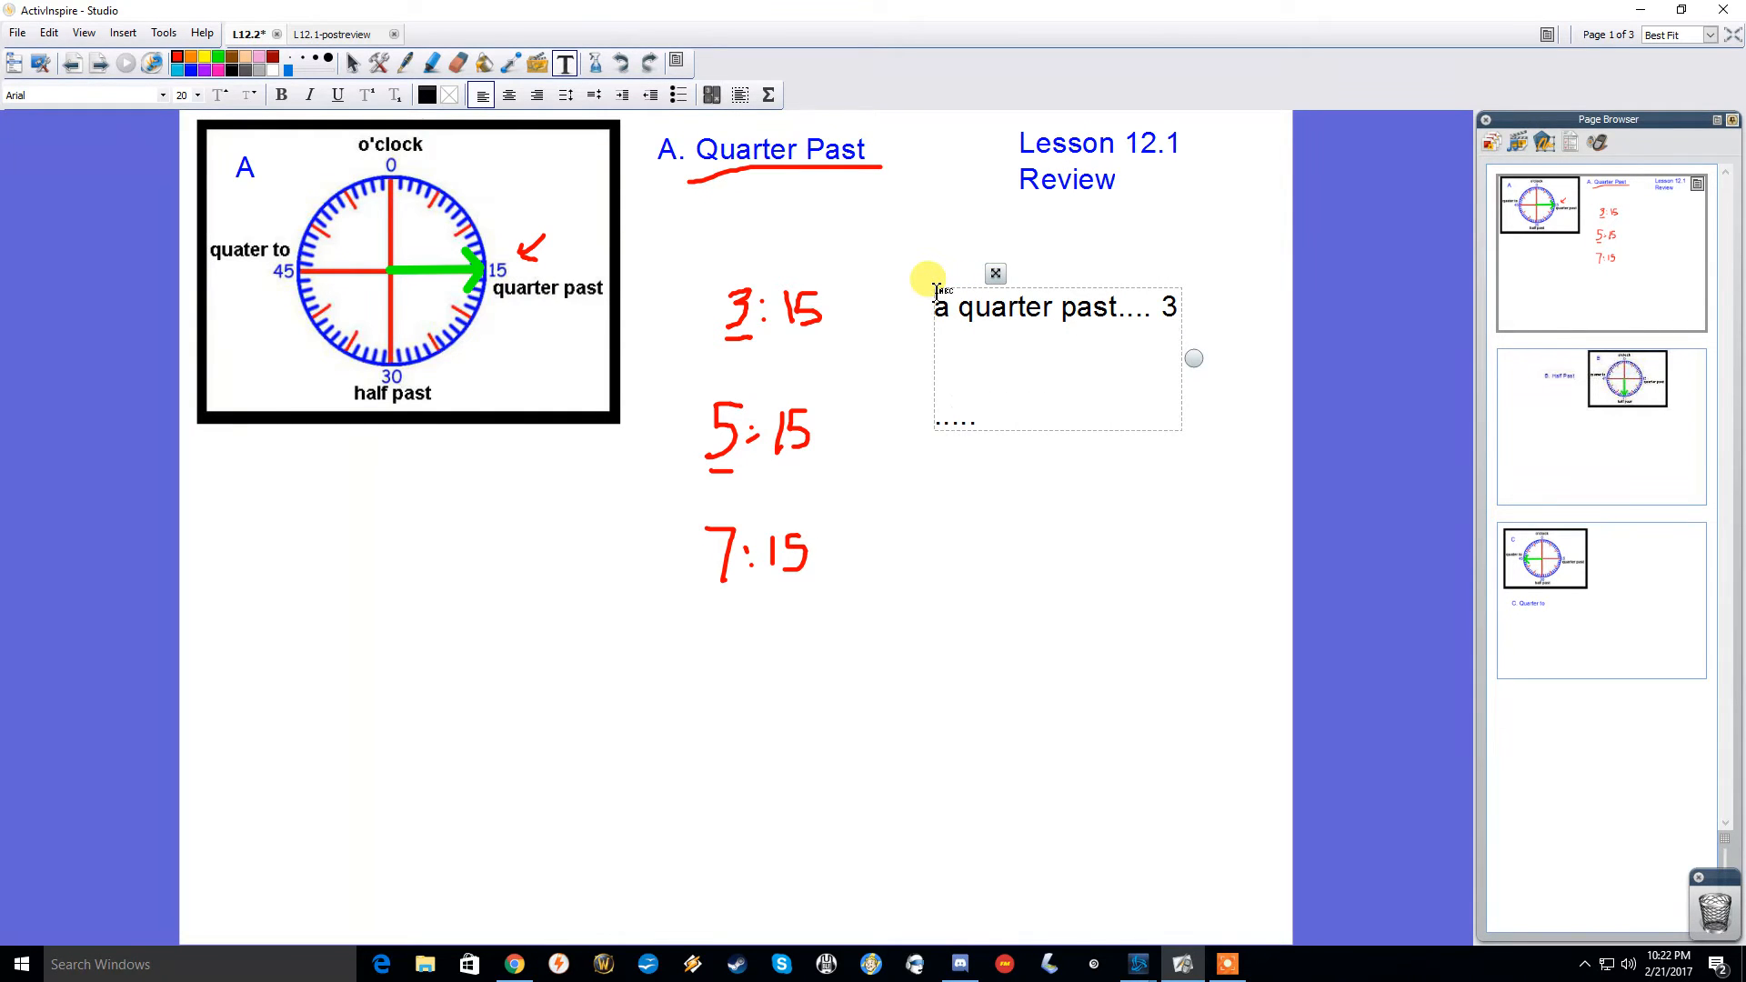
pyautogui.write('quarter')
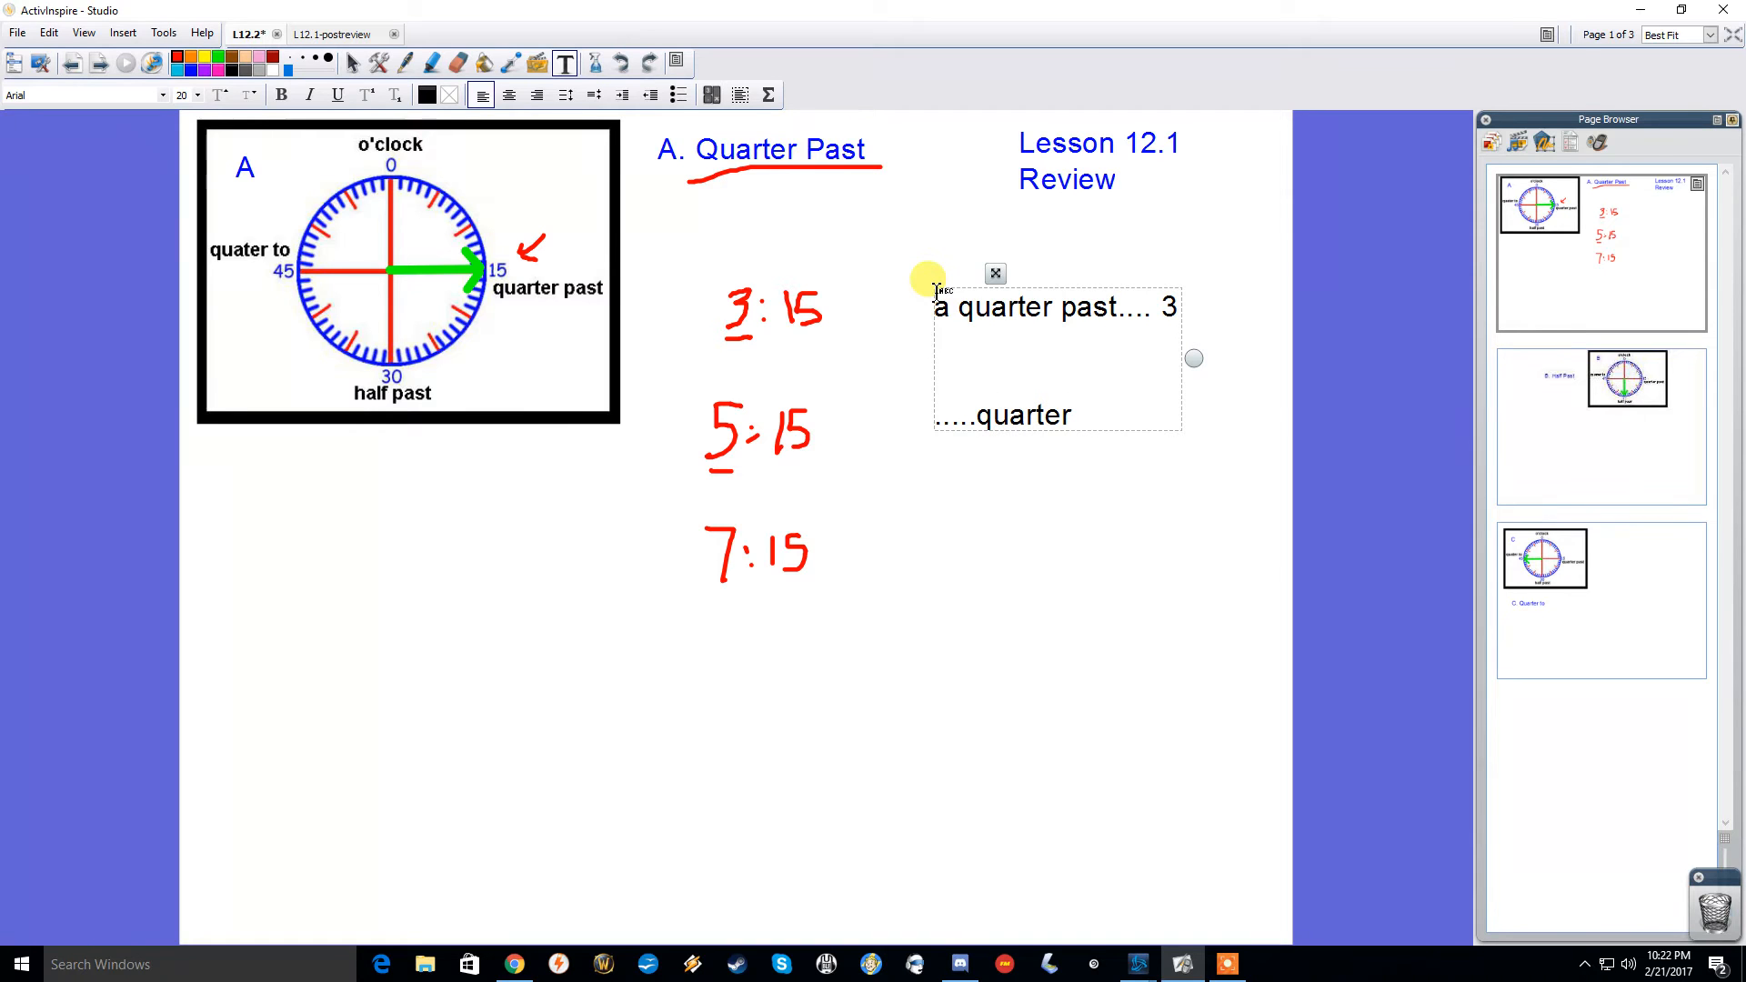
pyautogui.write('past 5')
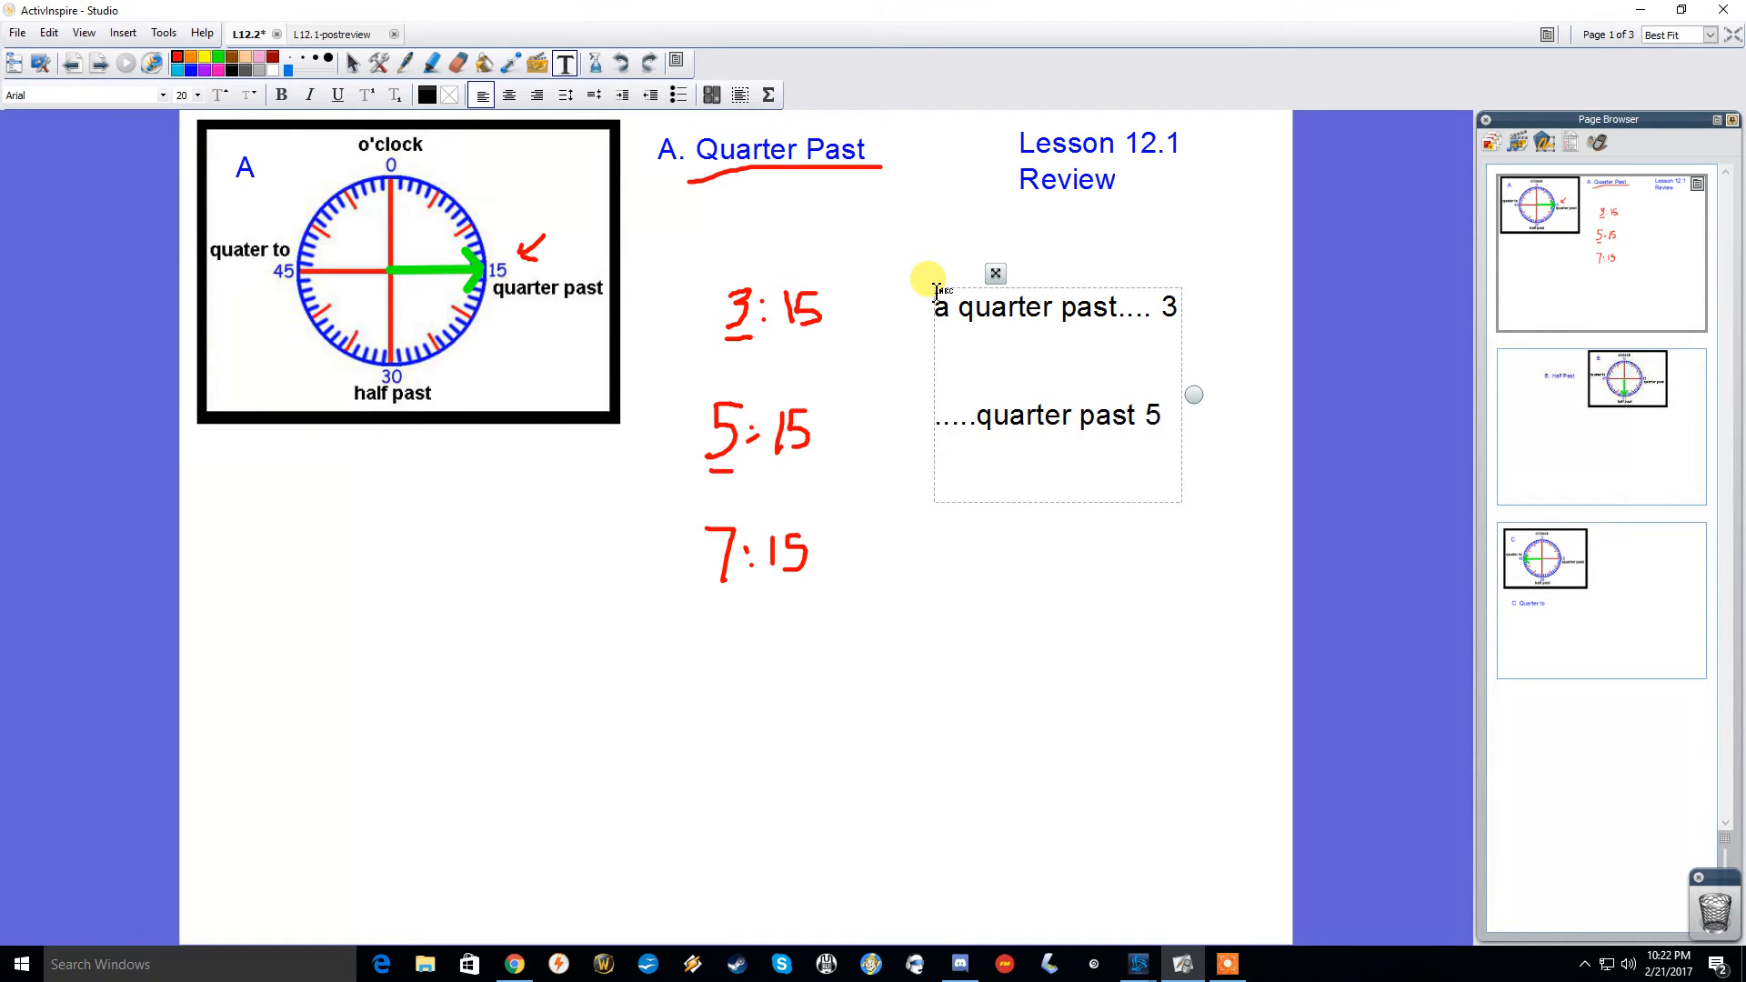
pyautogui.write('..... quarter')
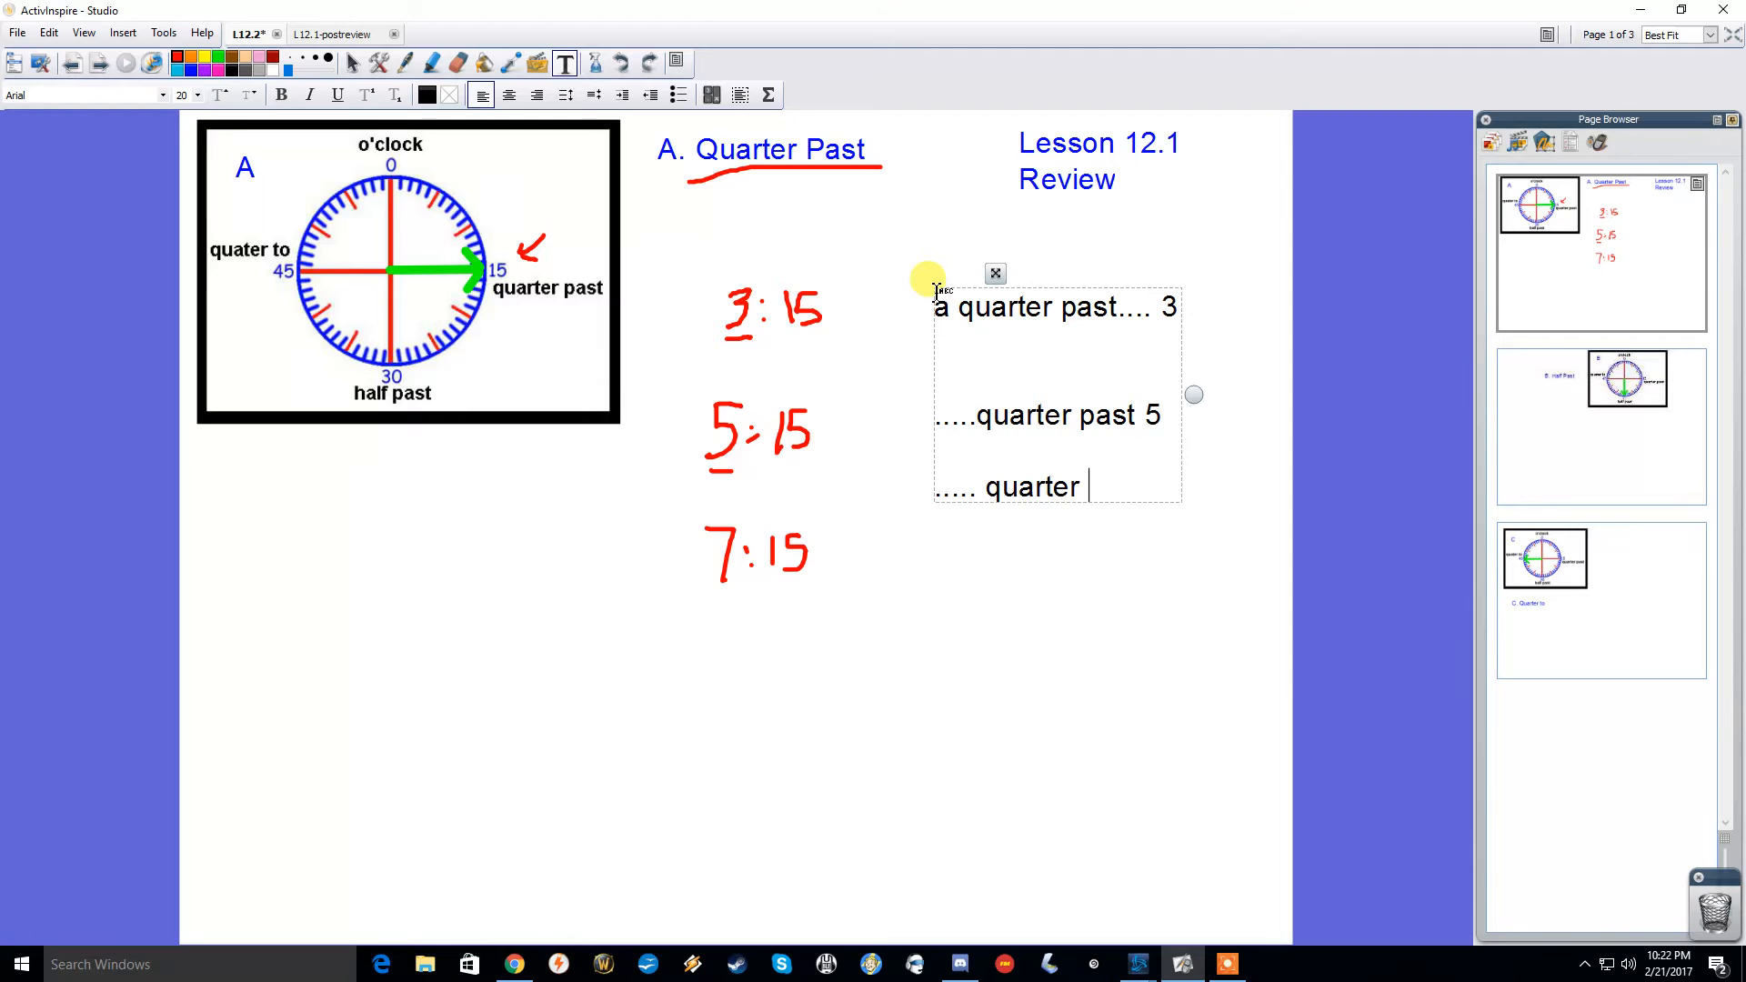
pyautogui.write('past 7')
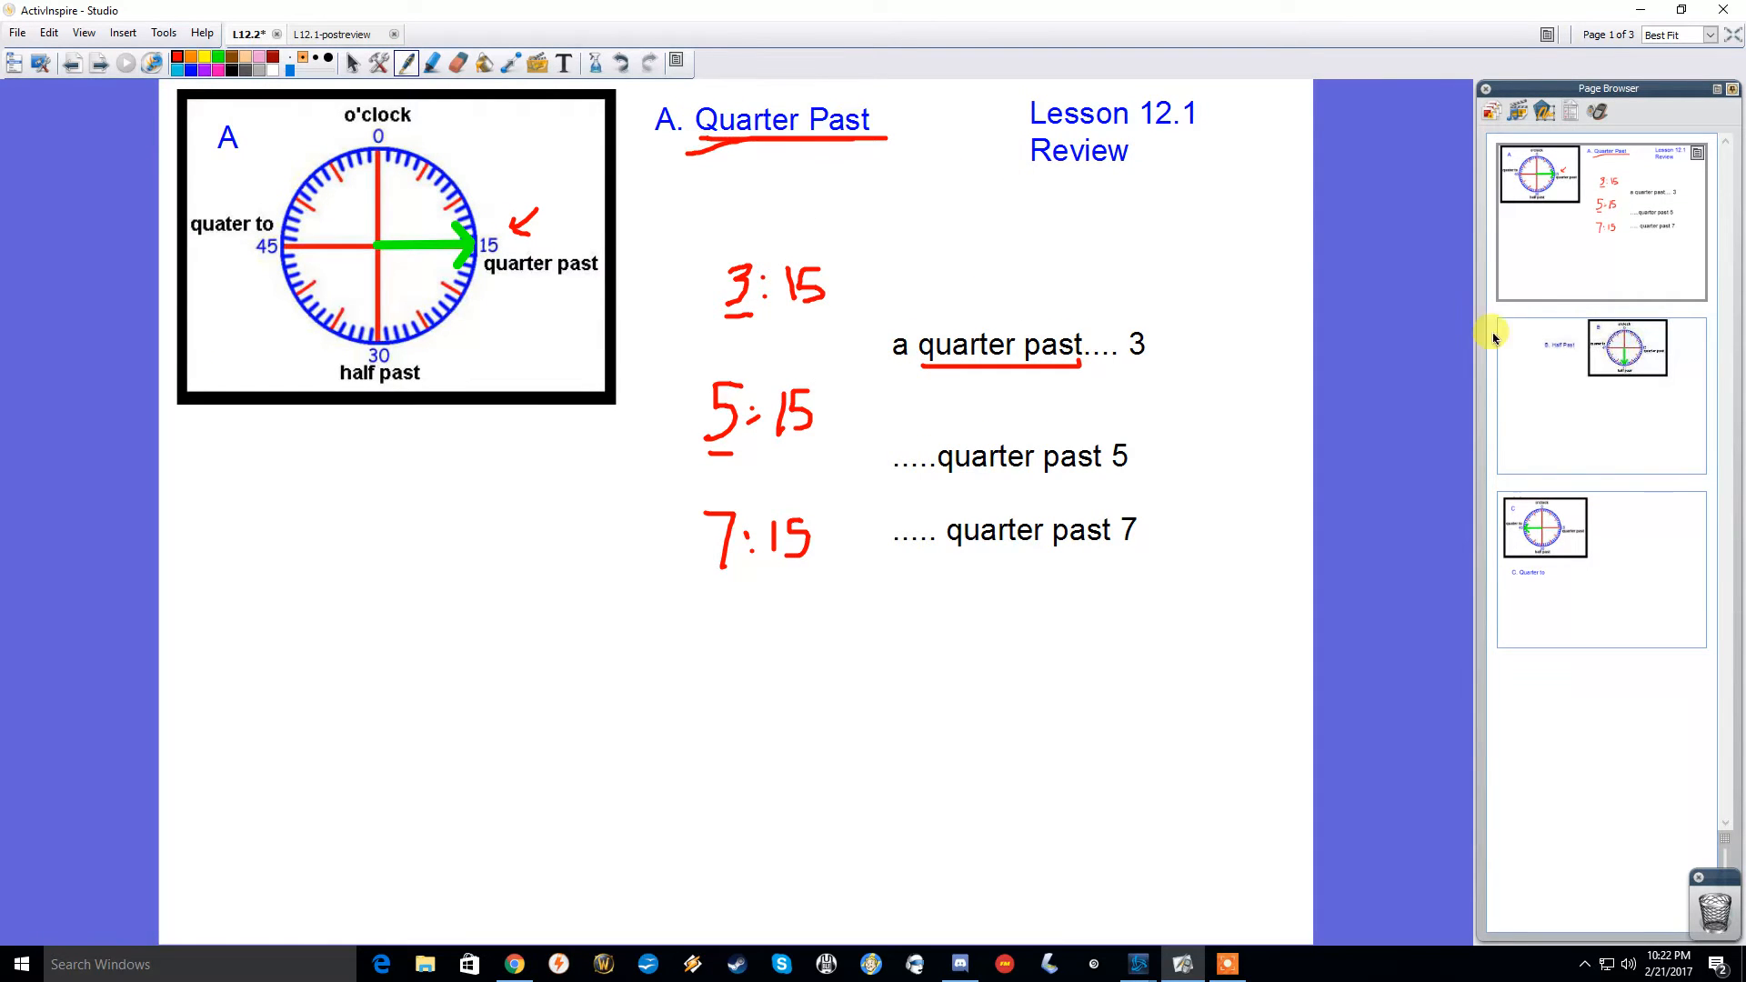
# - On the Half Past page, enter the times 8:30 and 10:30 alongside 5:30
pyautogui.click(1600, 395)
pyautogui.write('5:30')
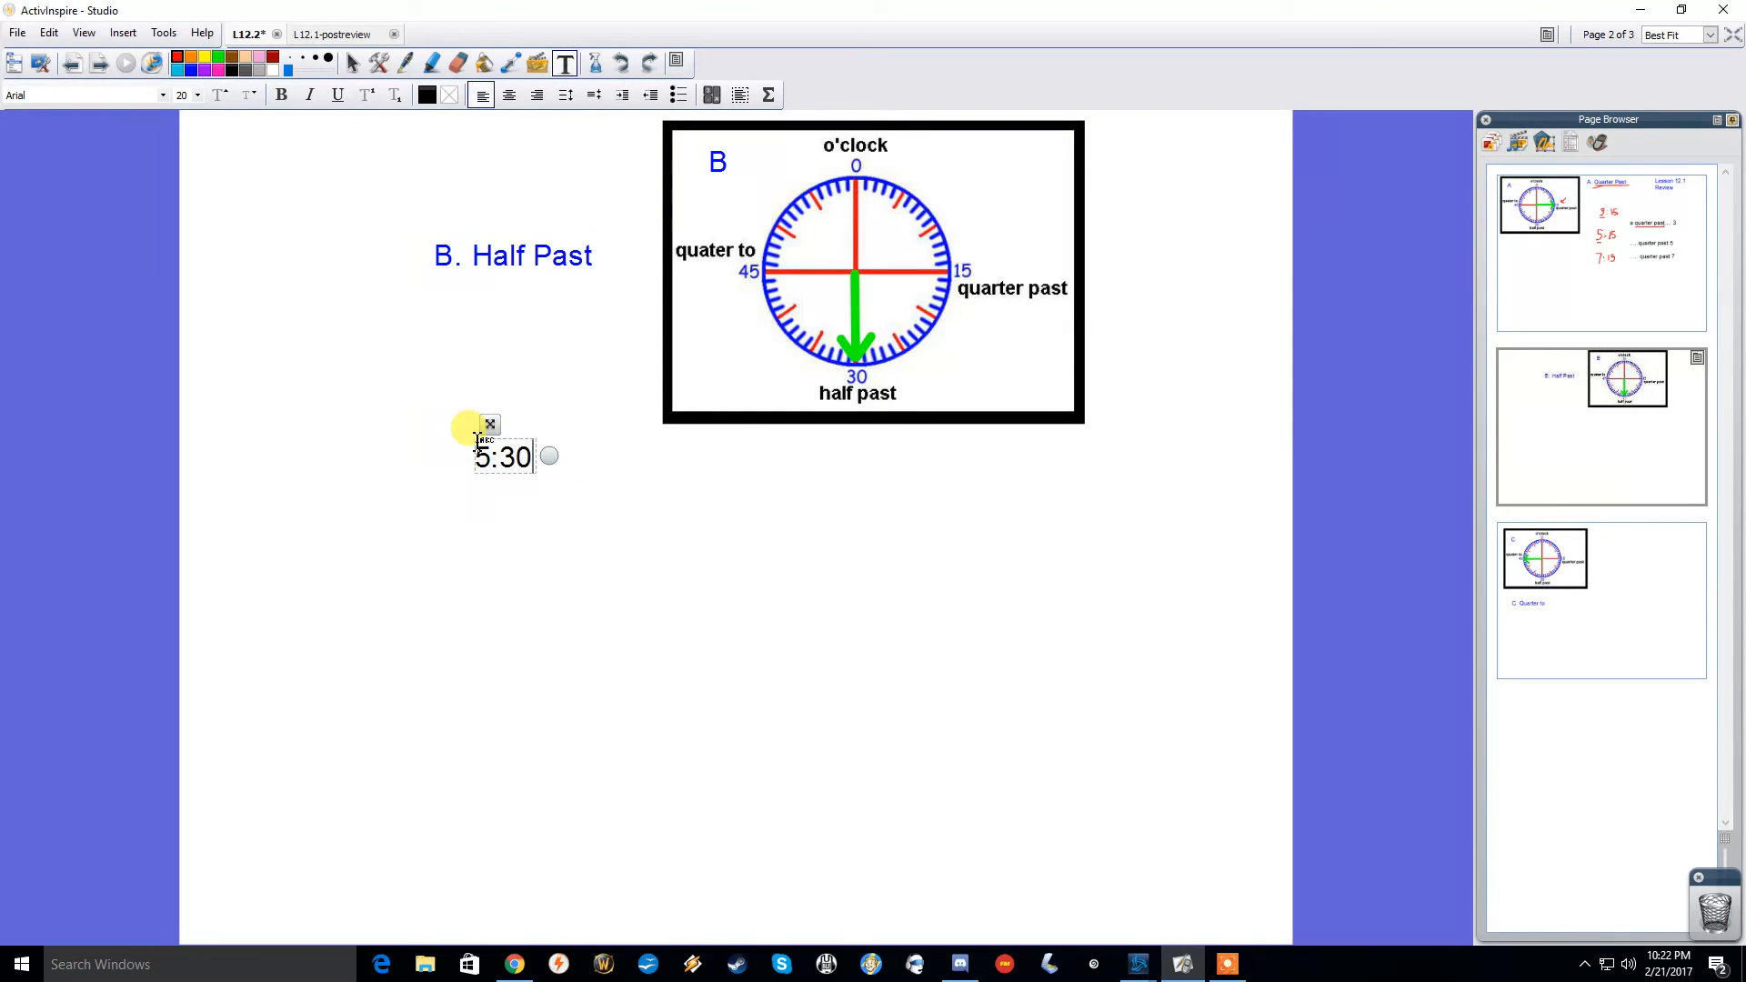
pyautogui.write('8:0')
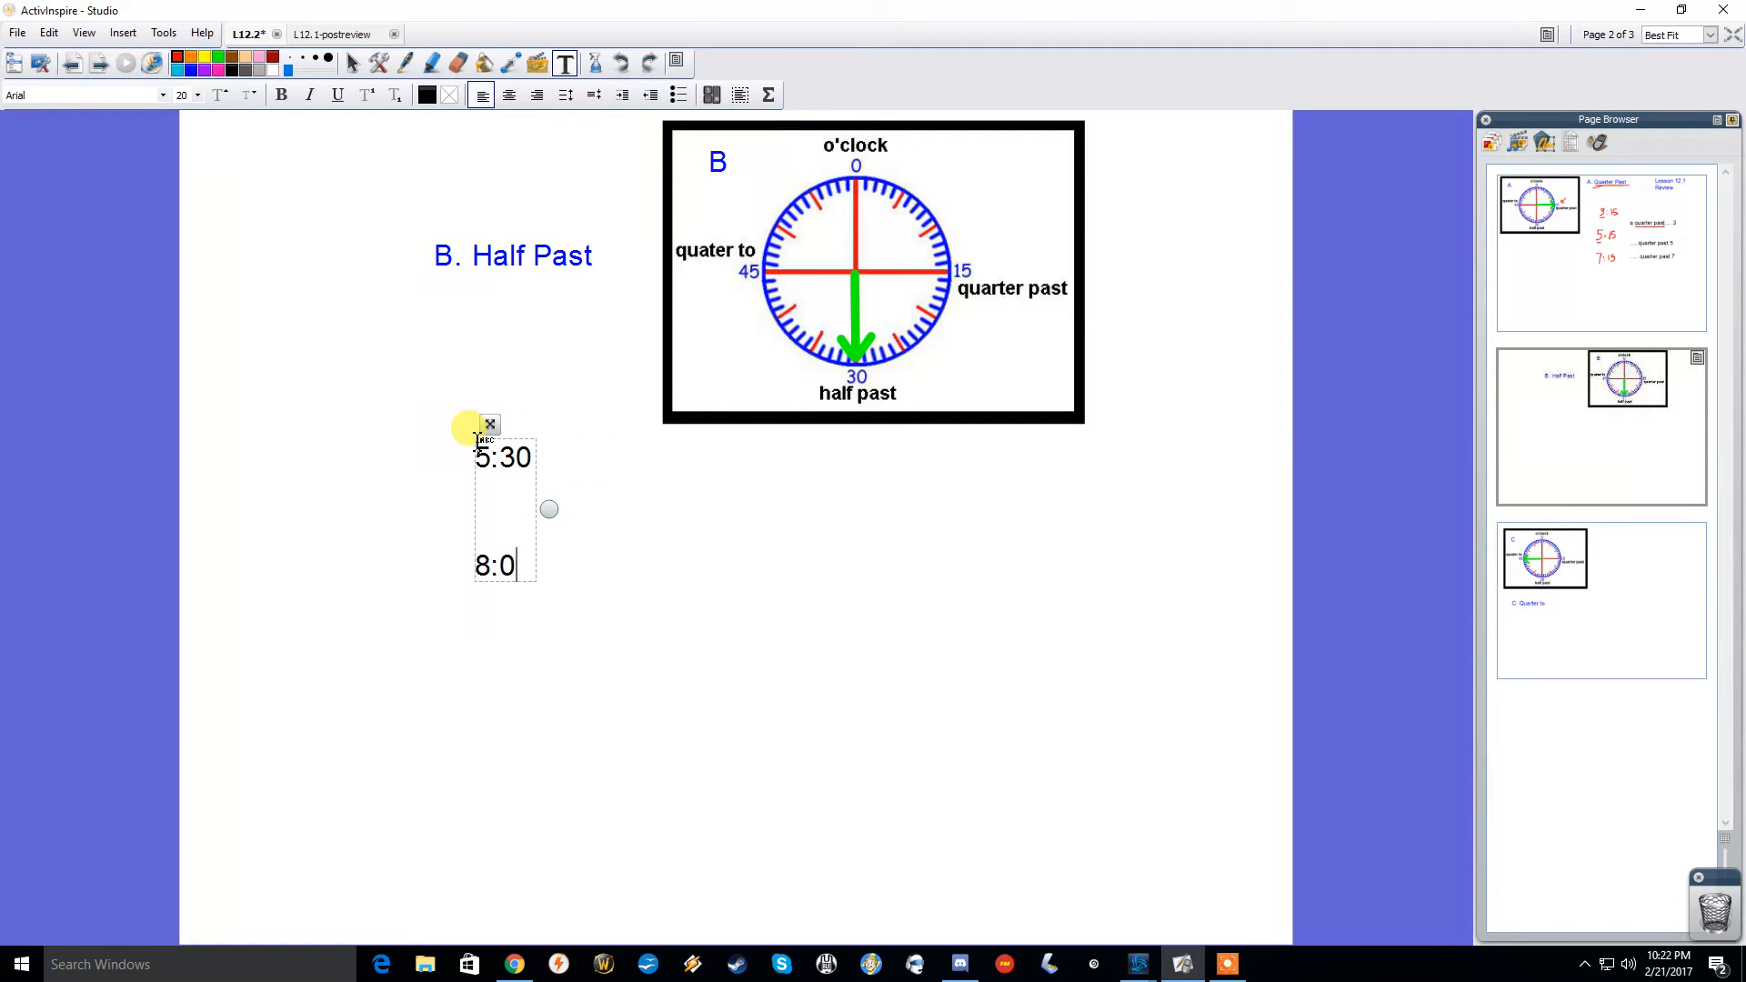
pyautogui.write('30')
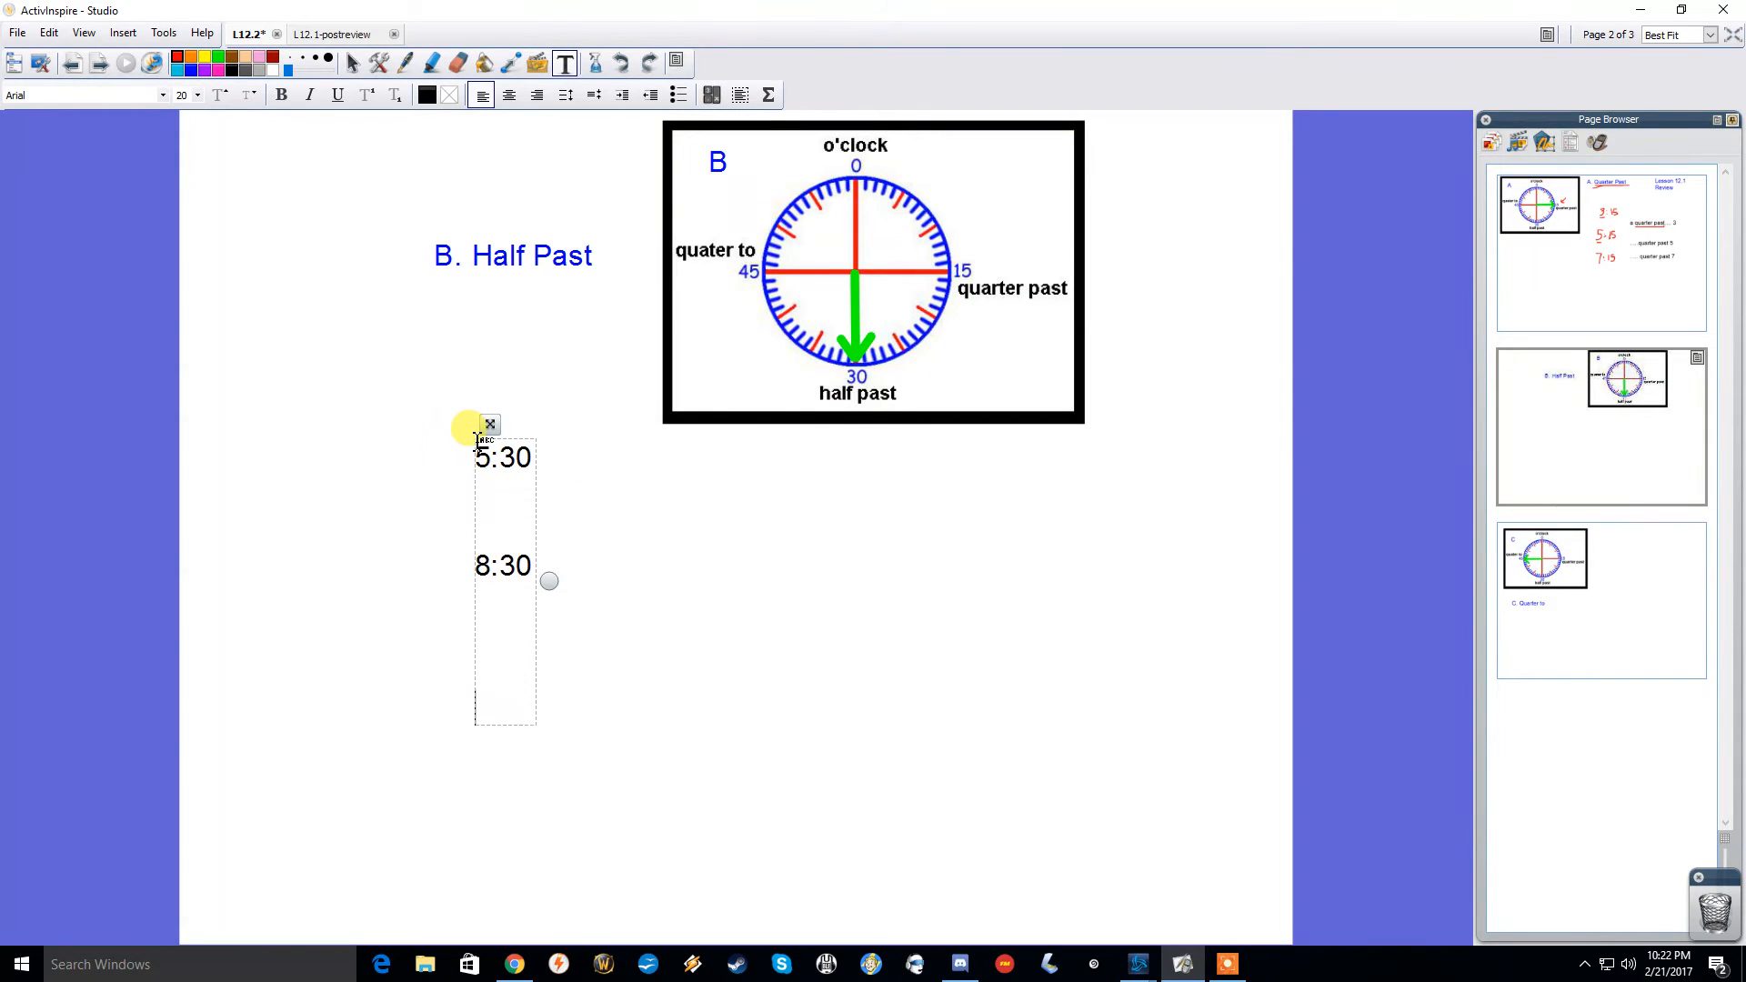
pyautogui.write('10:30')
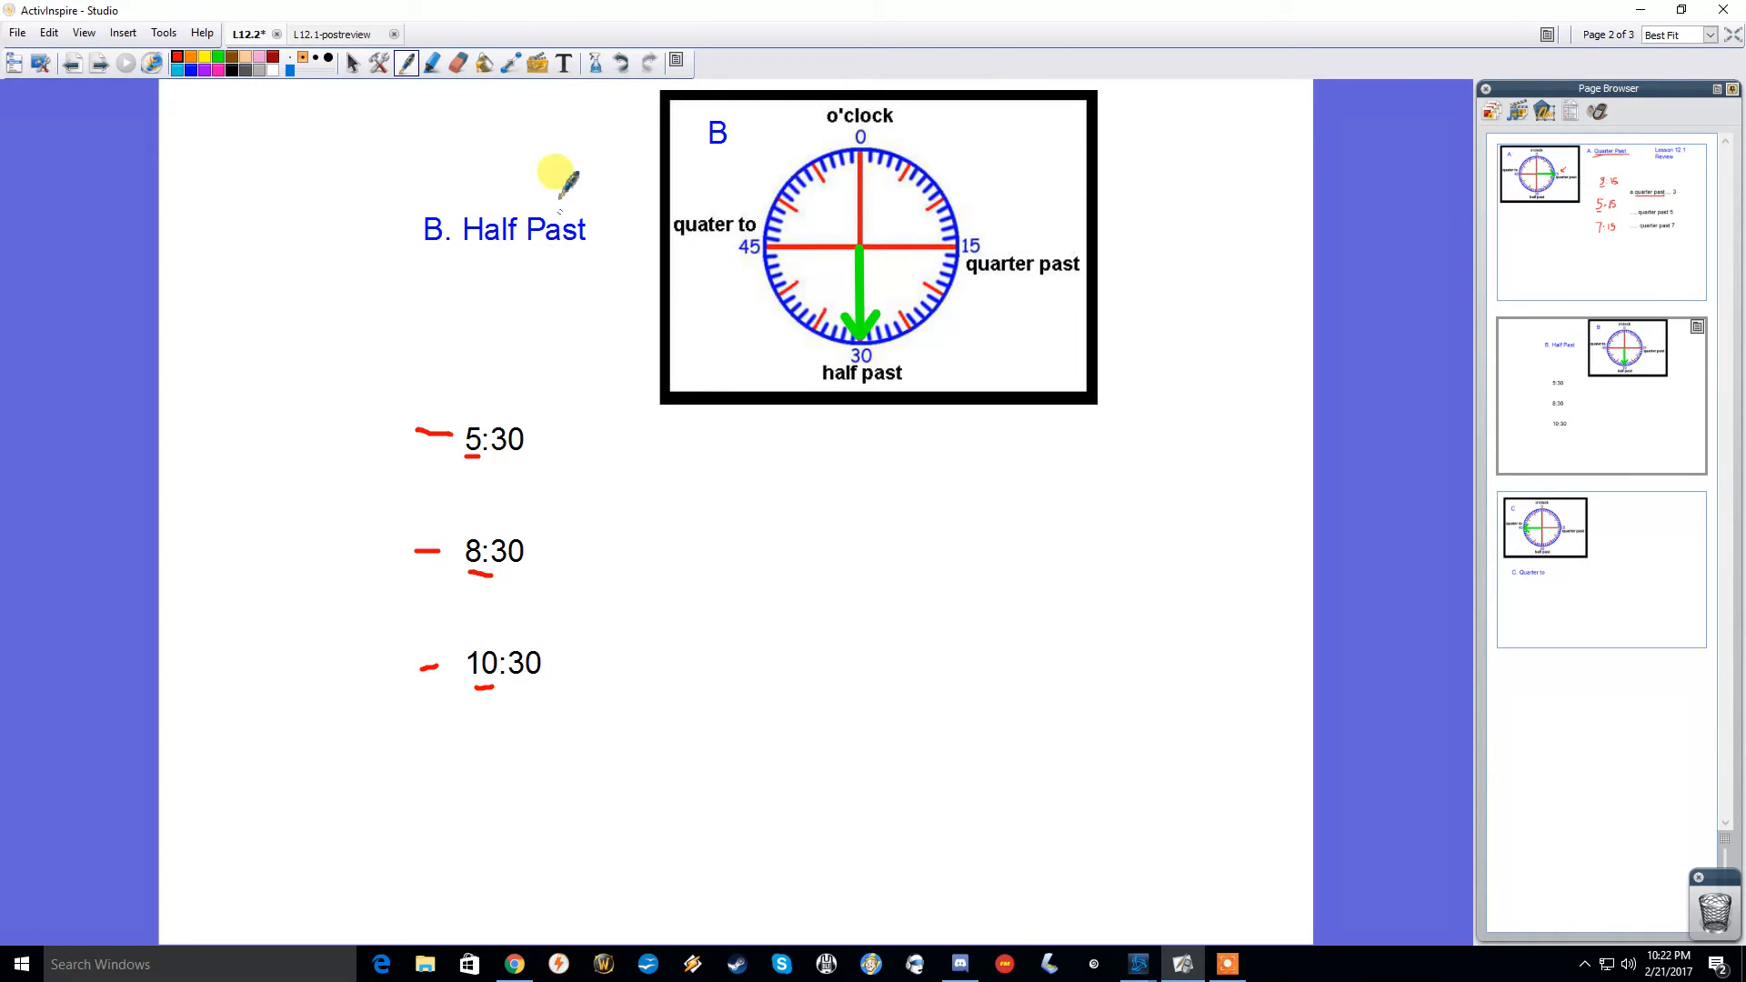
pyautogui.moveTo(477, 435)
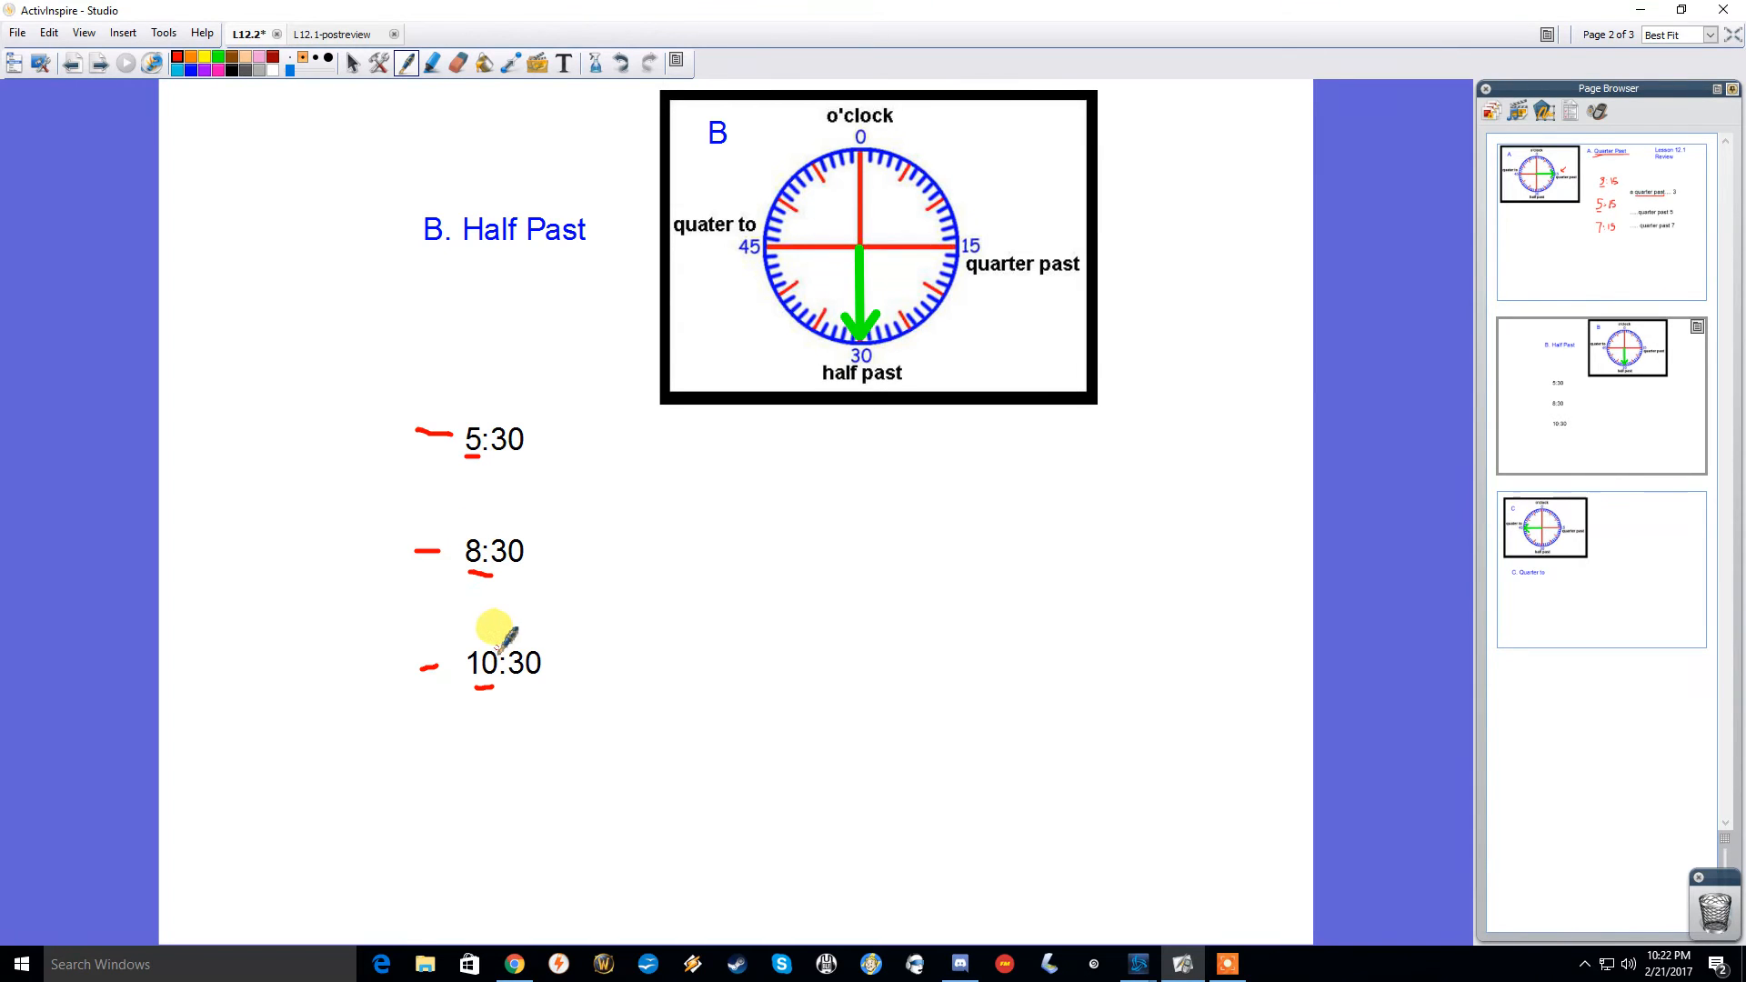
pyautogui.moveTo(1569, 540)
pyautogui.write('quart')
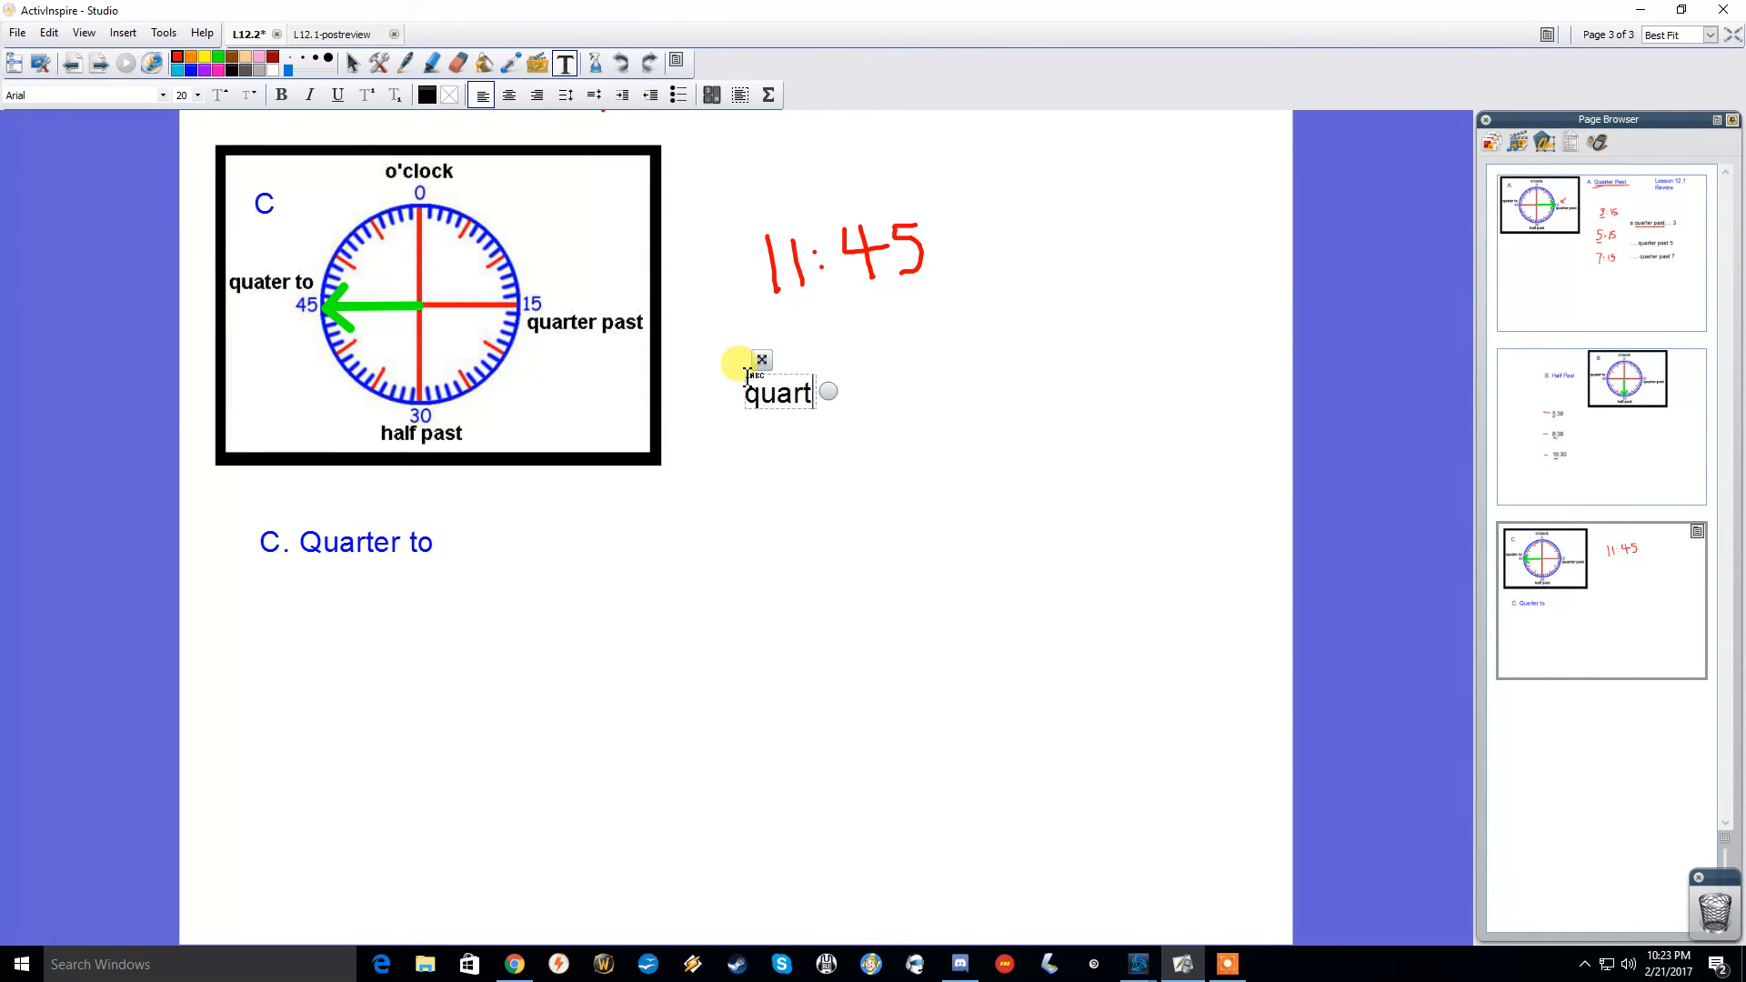
# - Label 11:45 as 'quarter to 12' beneath the red time
pyautogui.write('er to 12')
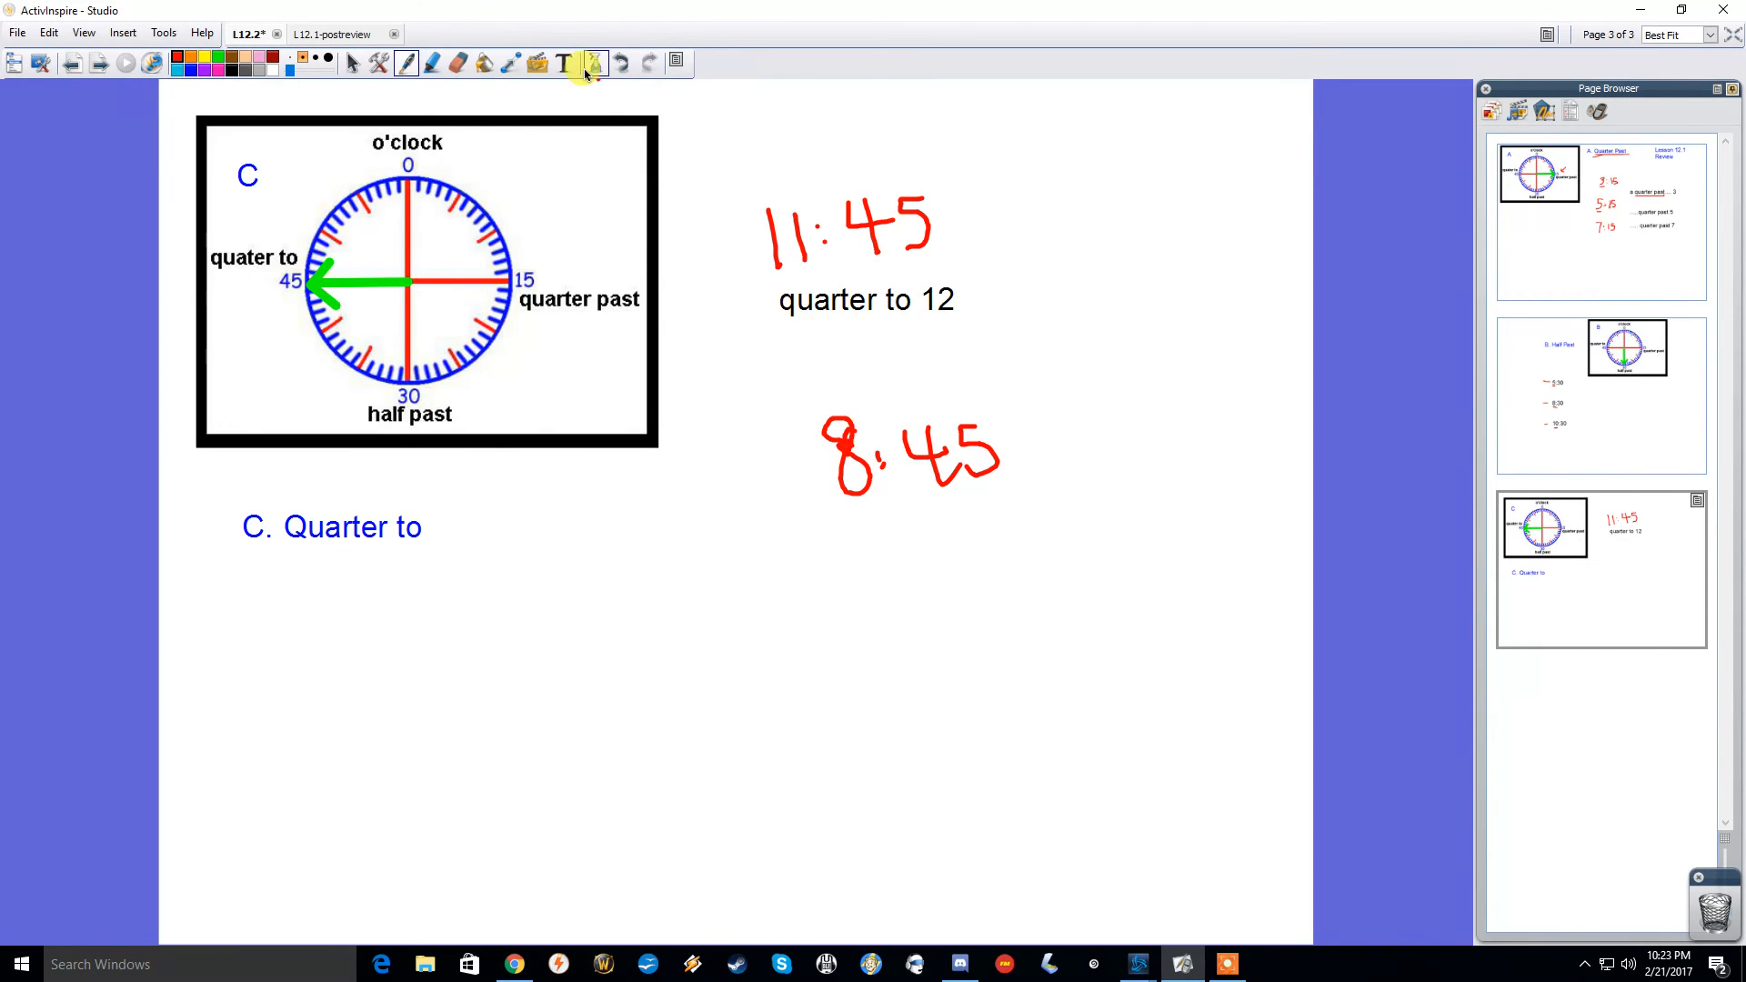
pyautogui.click(564, 62)
pyautogui.write('quarter to 9')
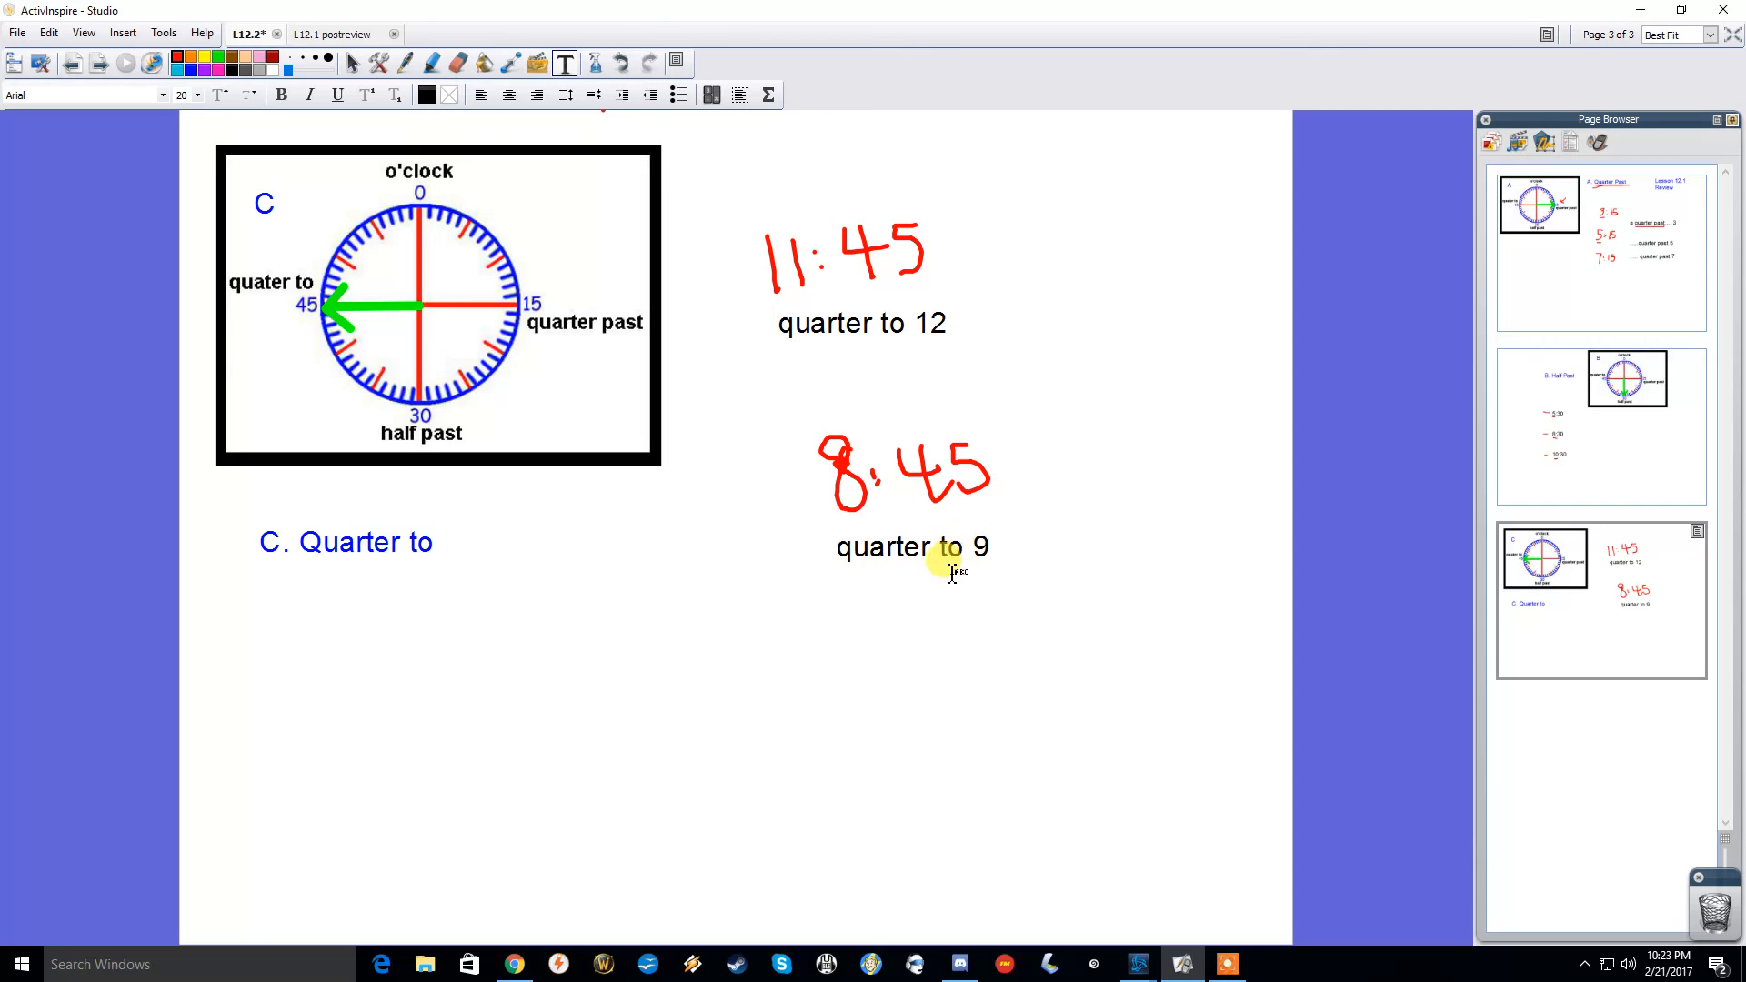
pyautogui.moveTo(733, 611)
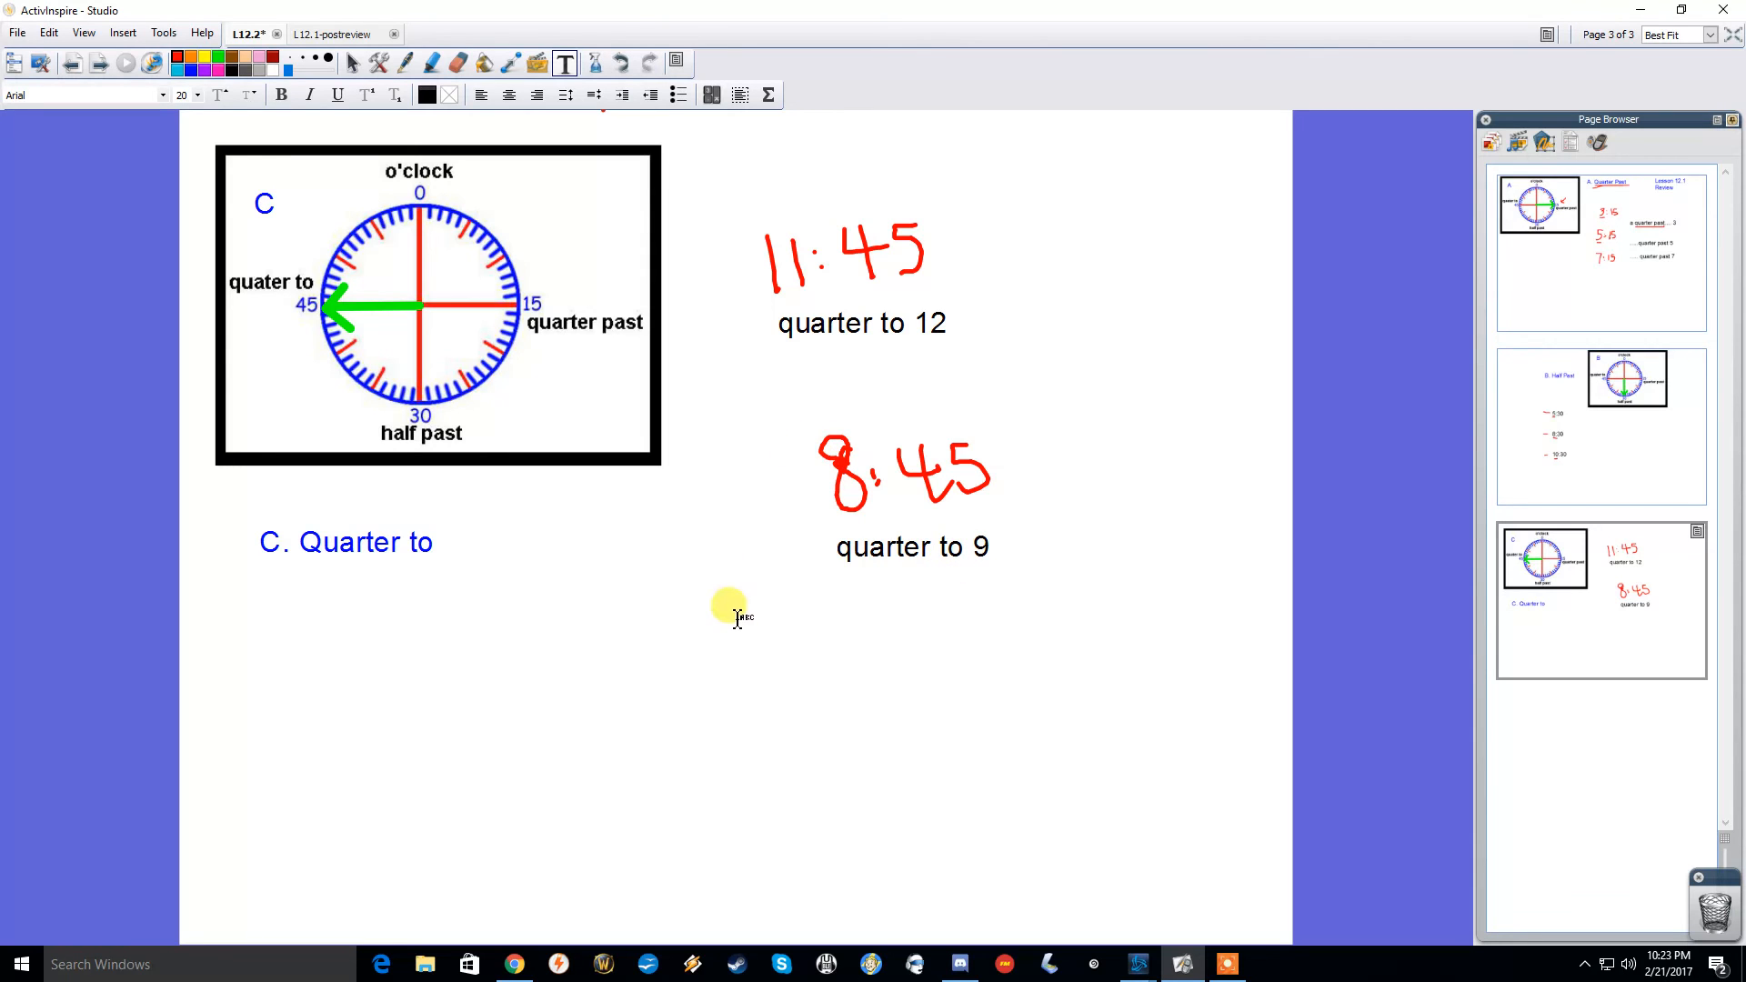
pyautogui.moveTo(568, 208)
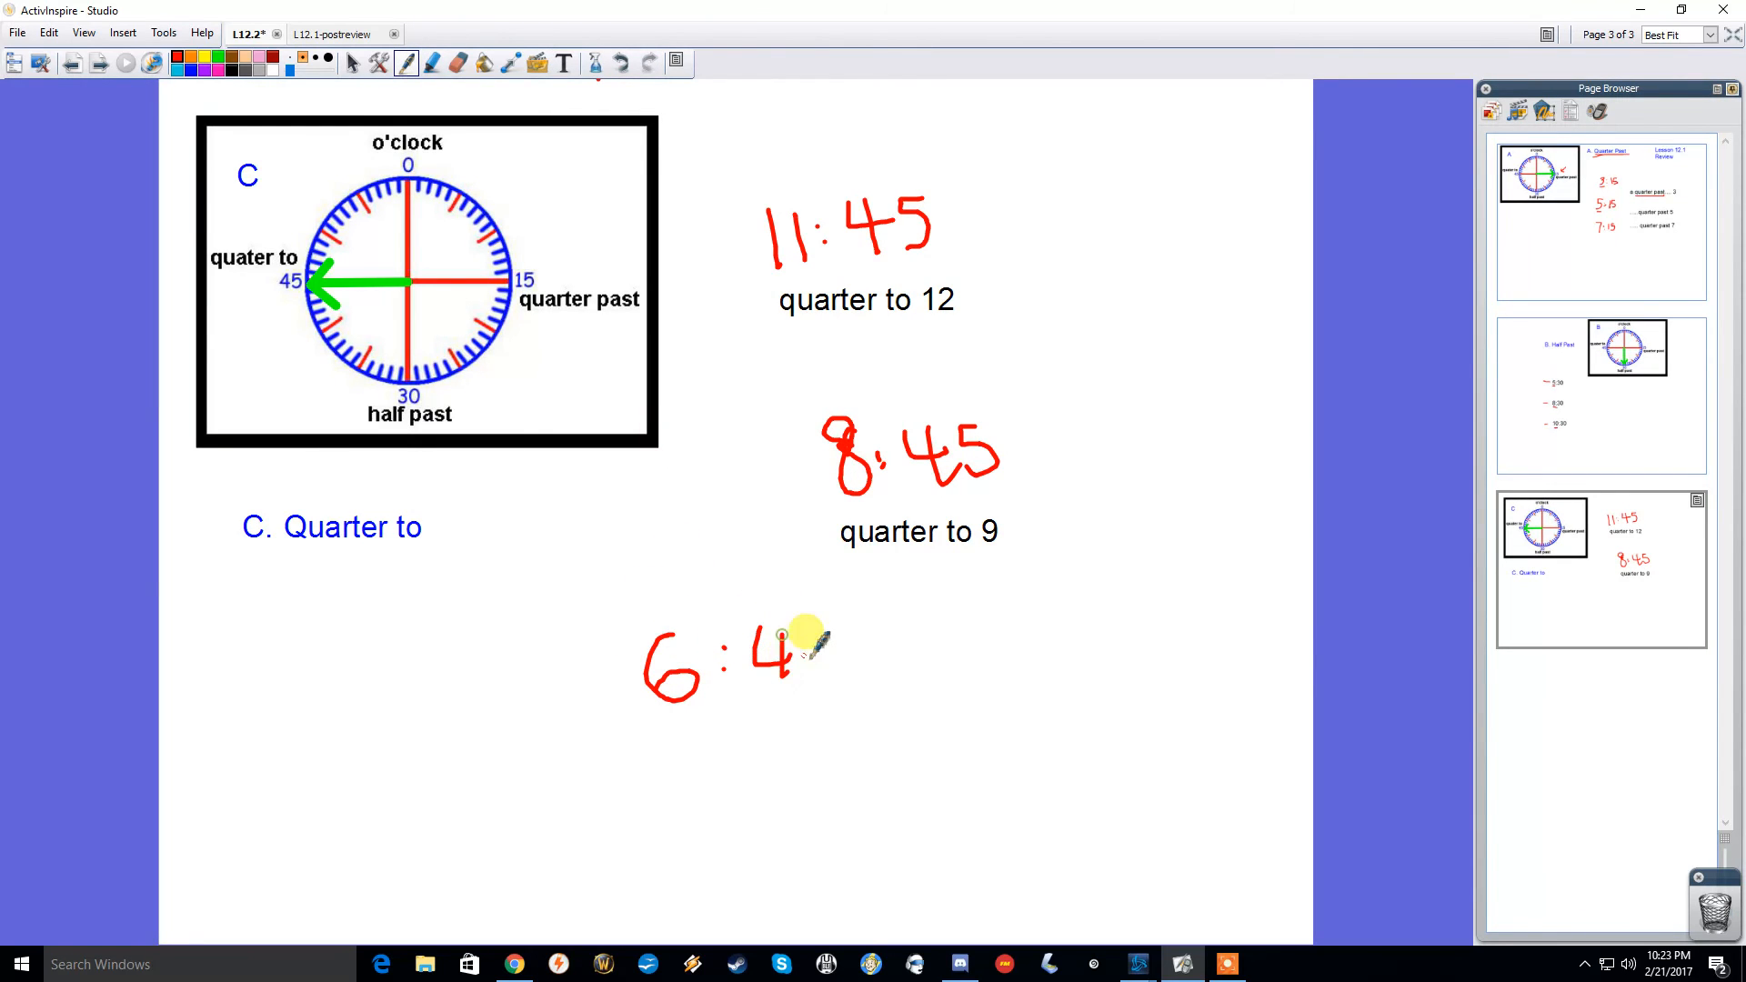
# - Label 6:45 as 'quarter to 7' below it, then show the Quarter Past page again
pyautogui.click(562, 62)
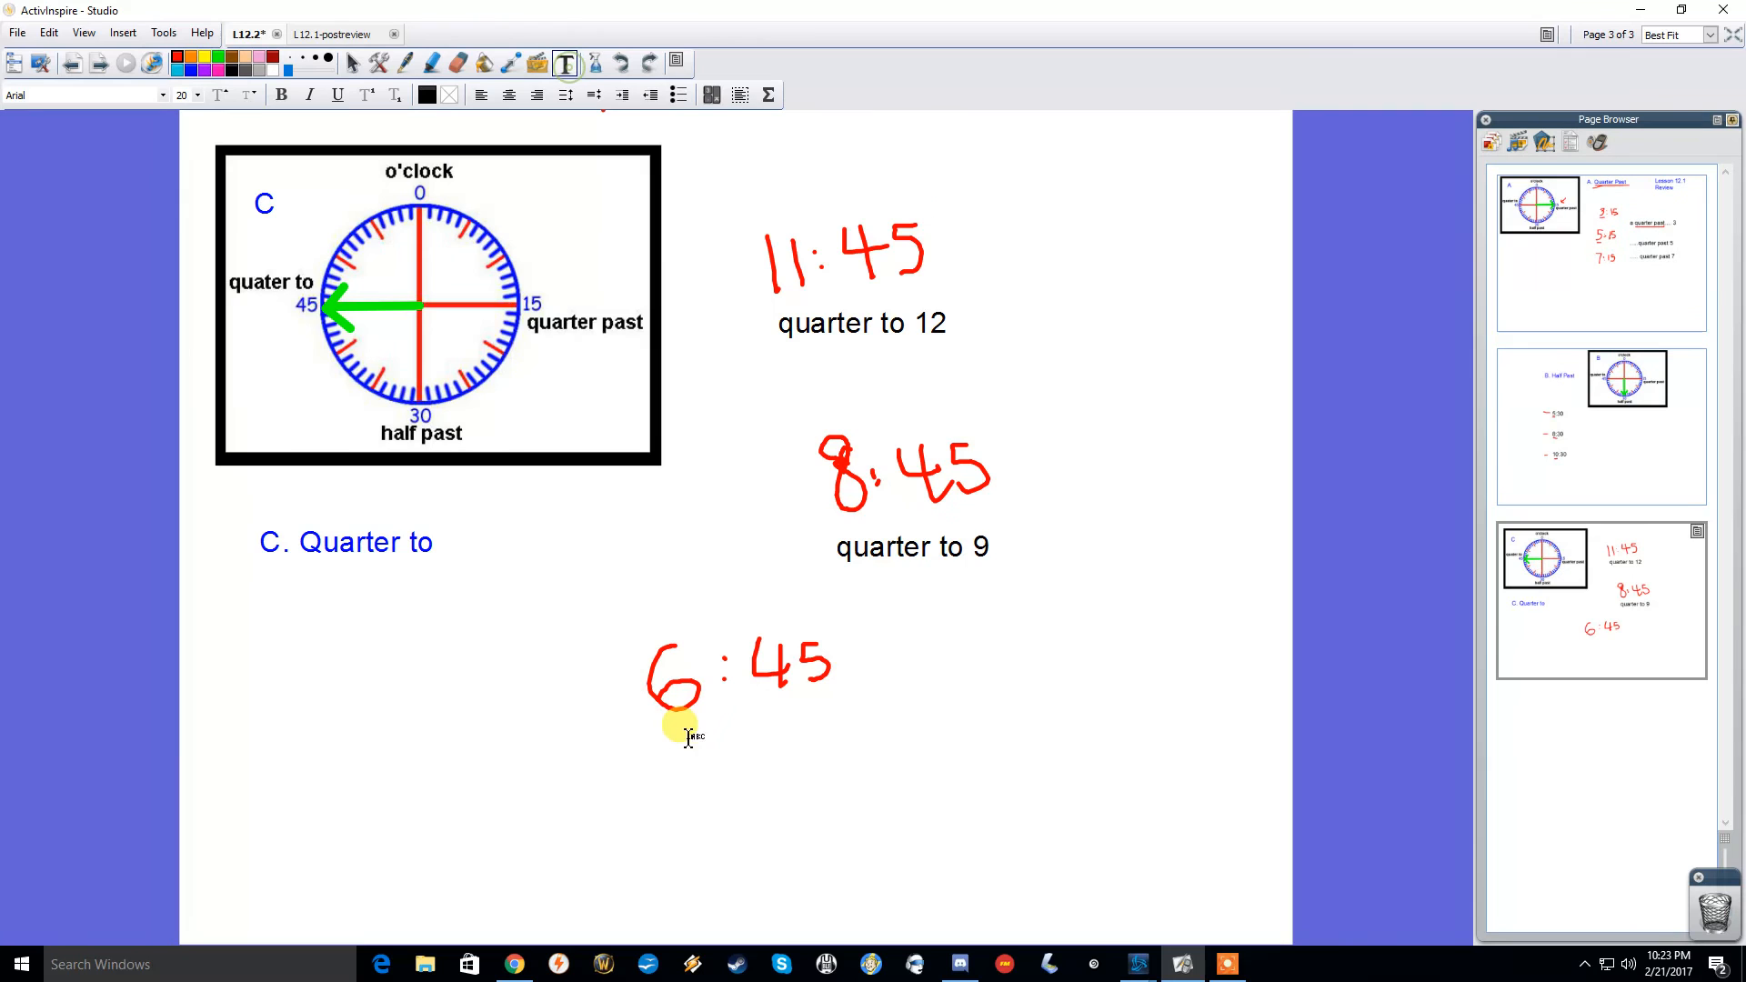
pyautogui.click(688, 735)
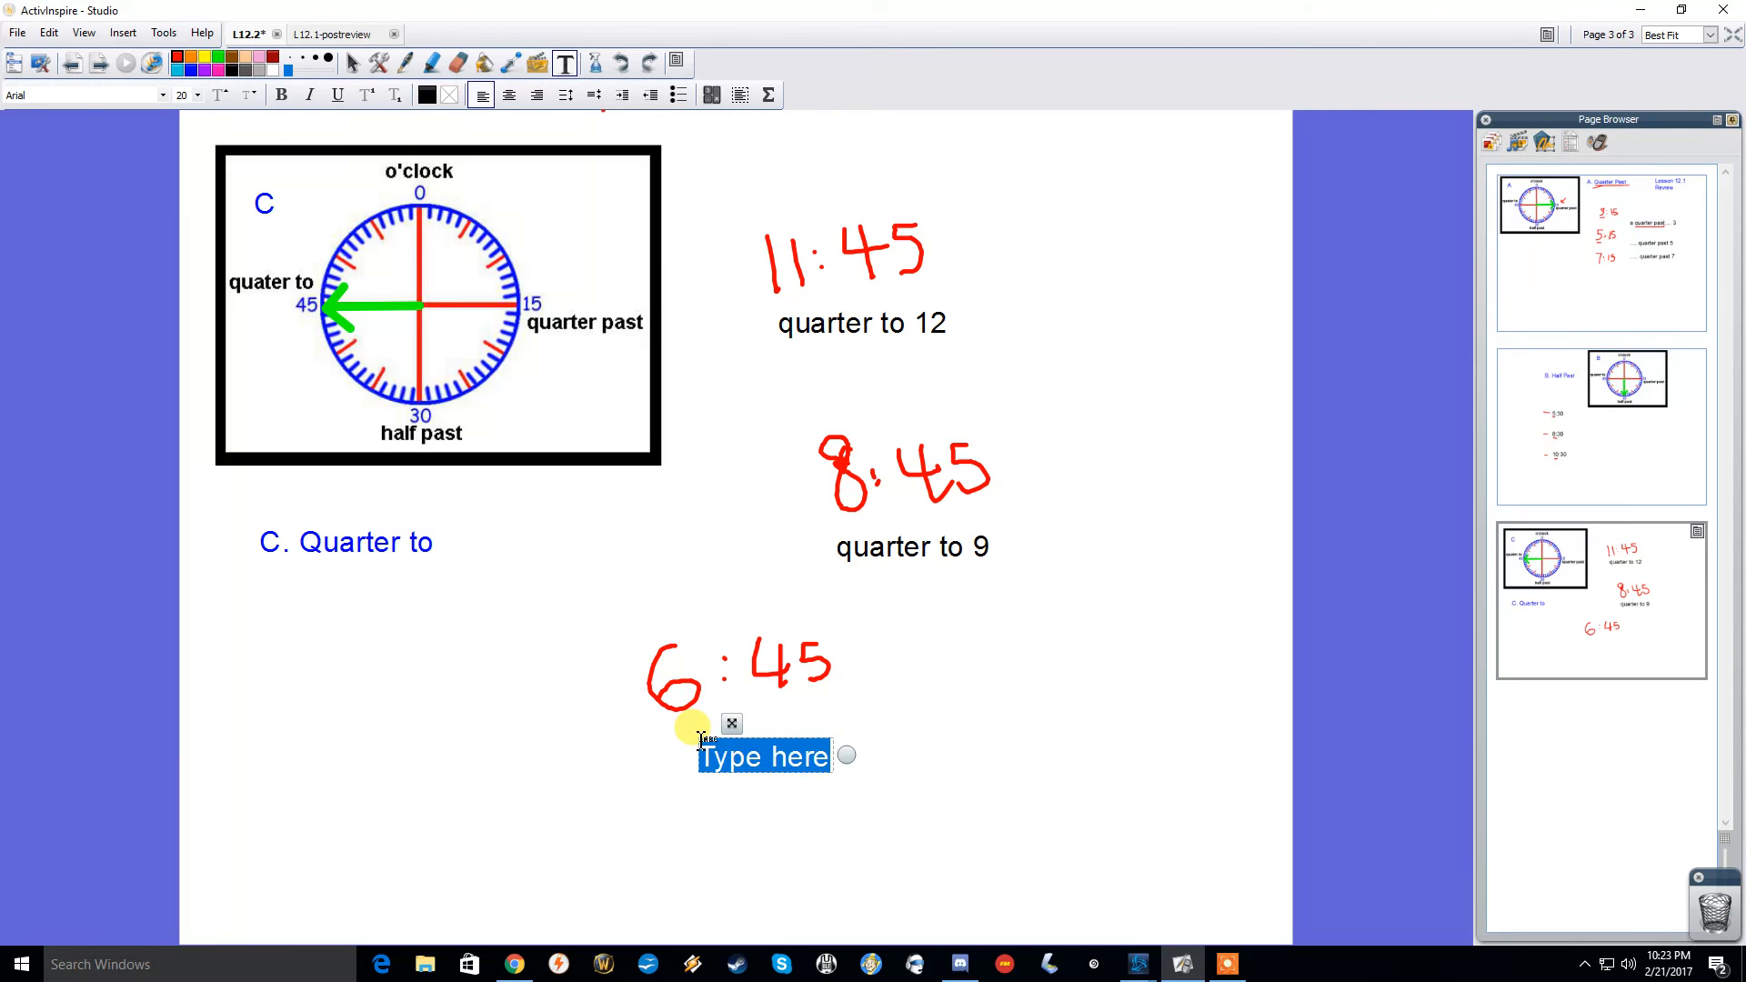
pyautogui.write('quarter to')
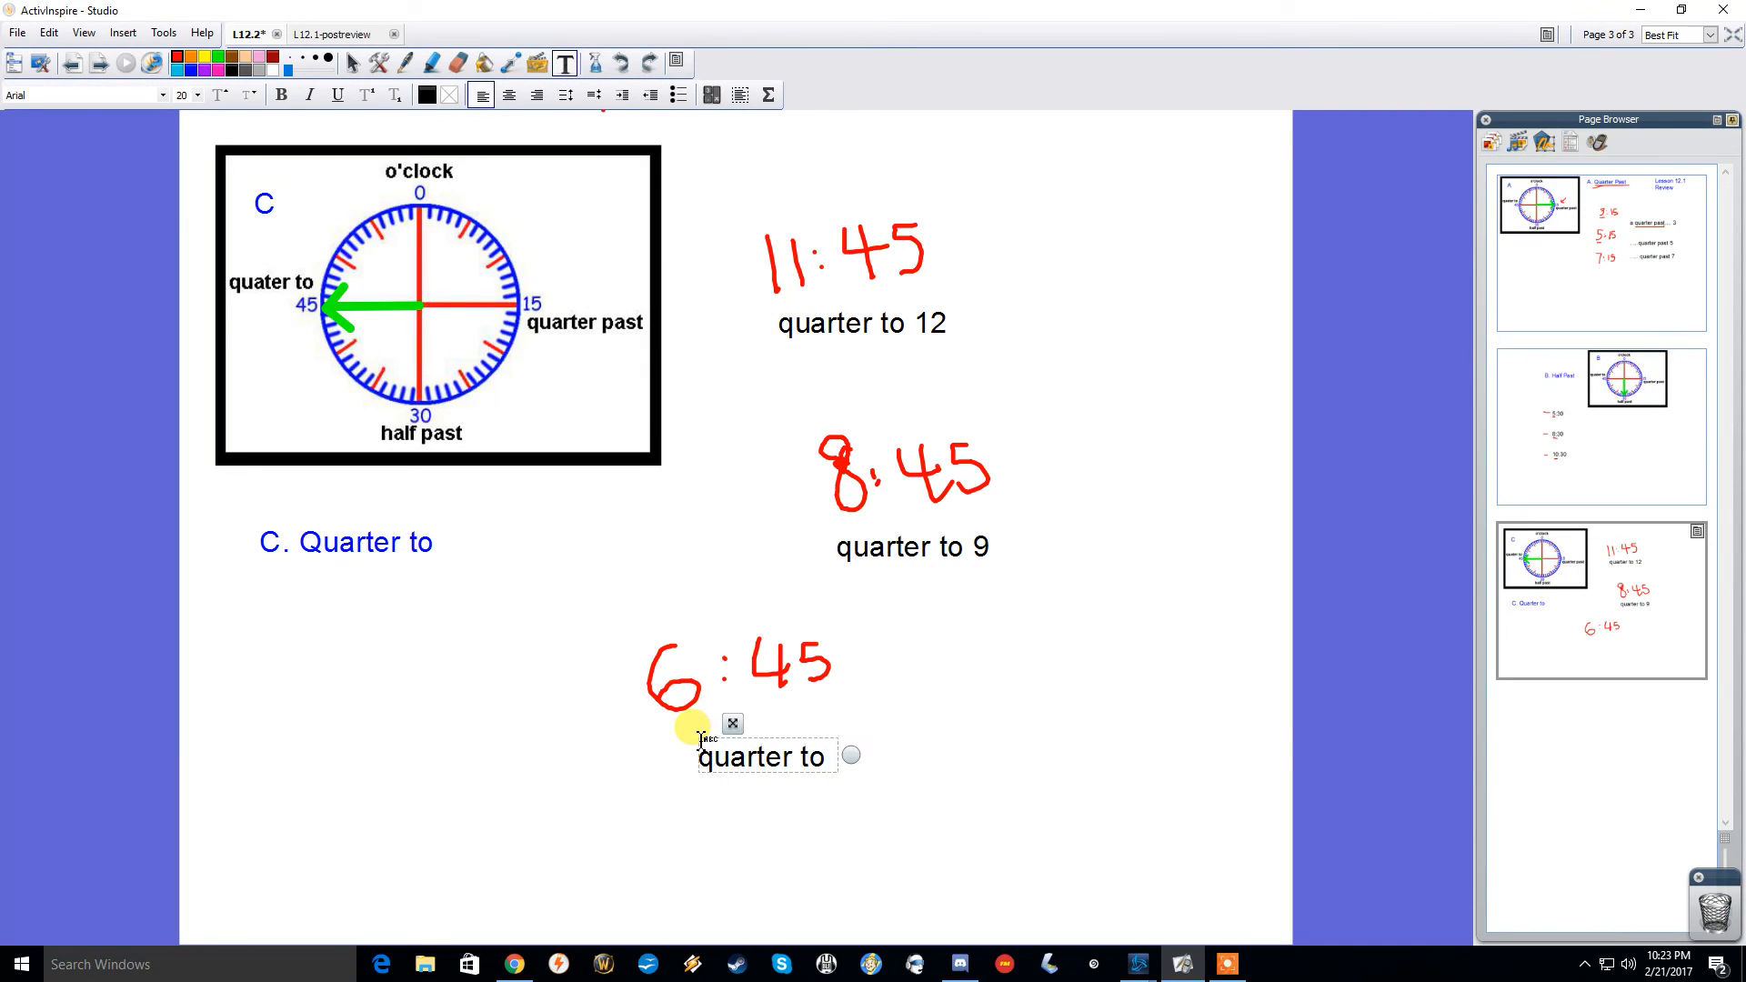
pyautogui.write('7')
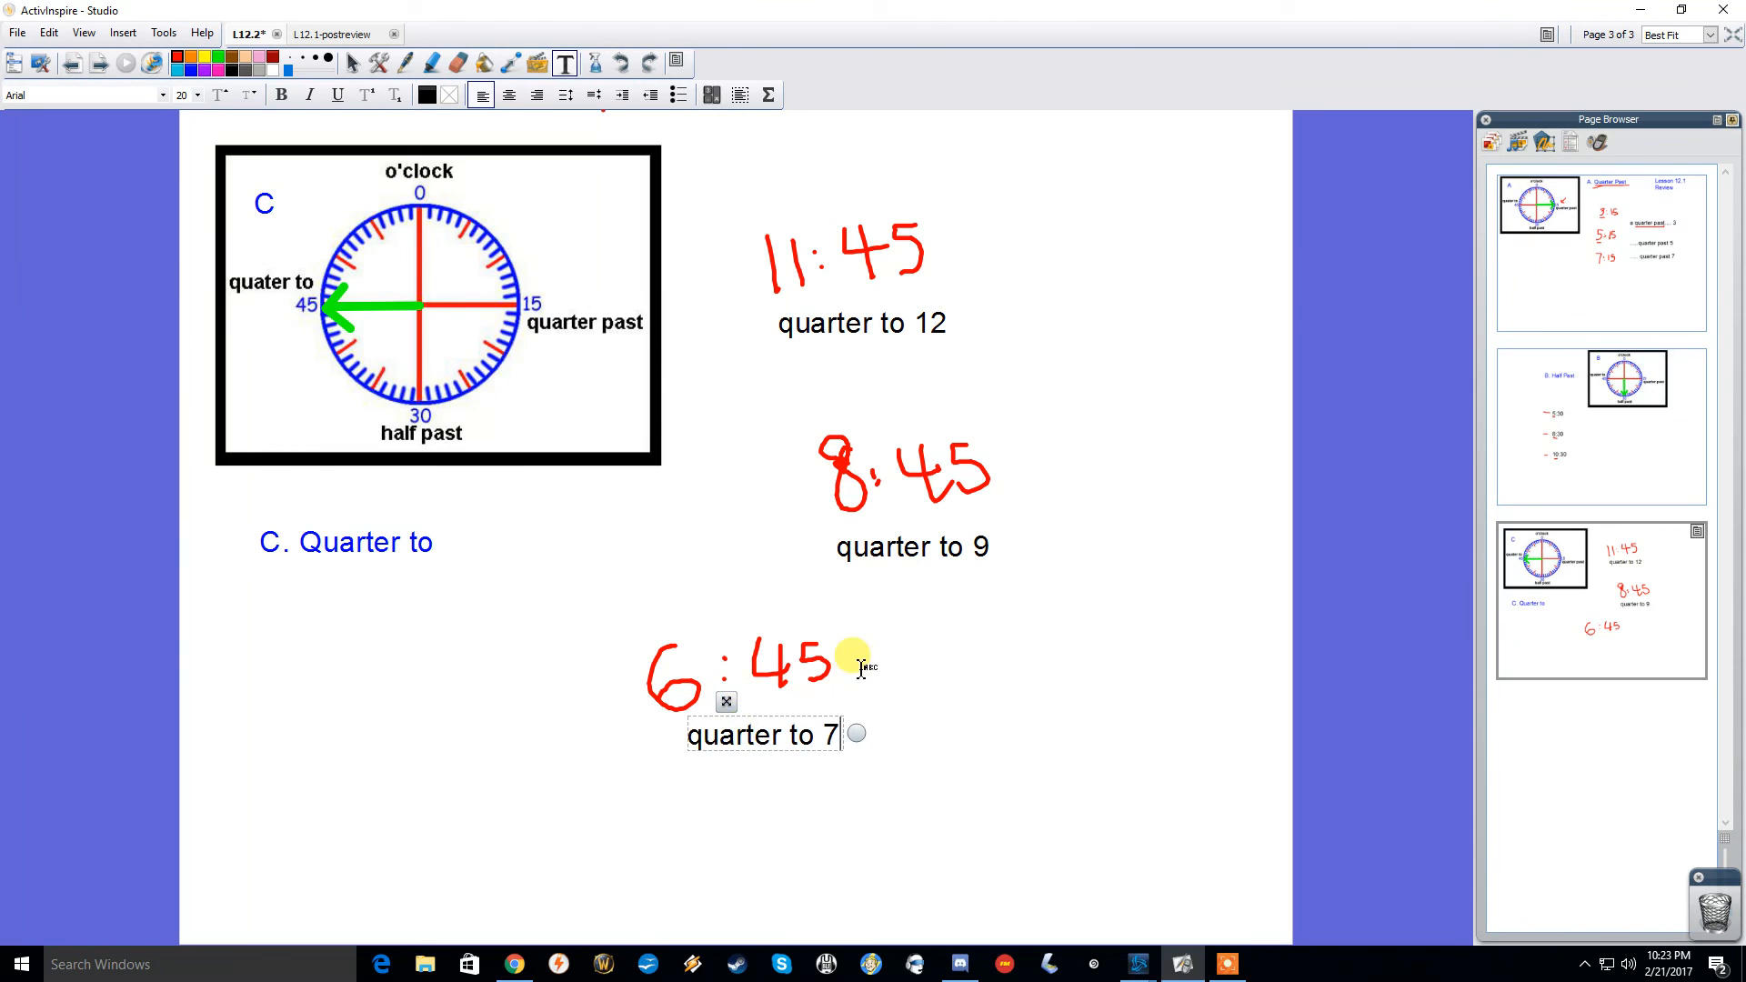
pyautogui.click(1598, 249)
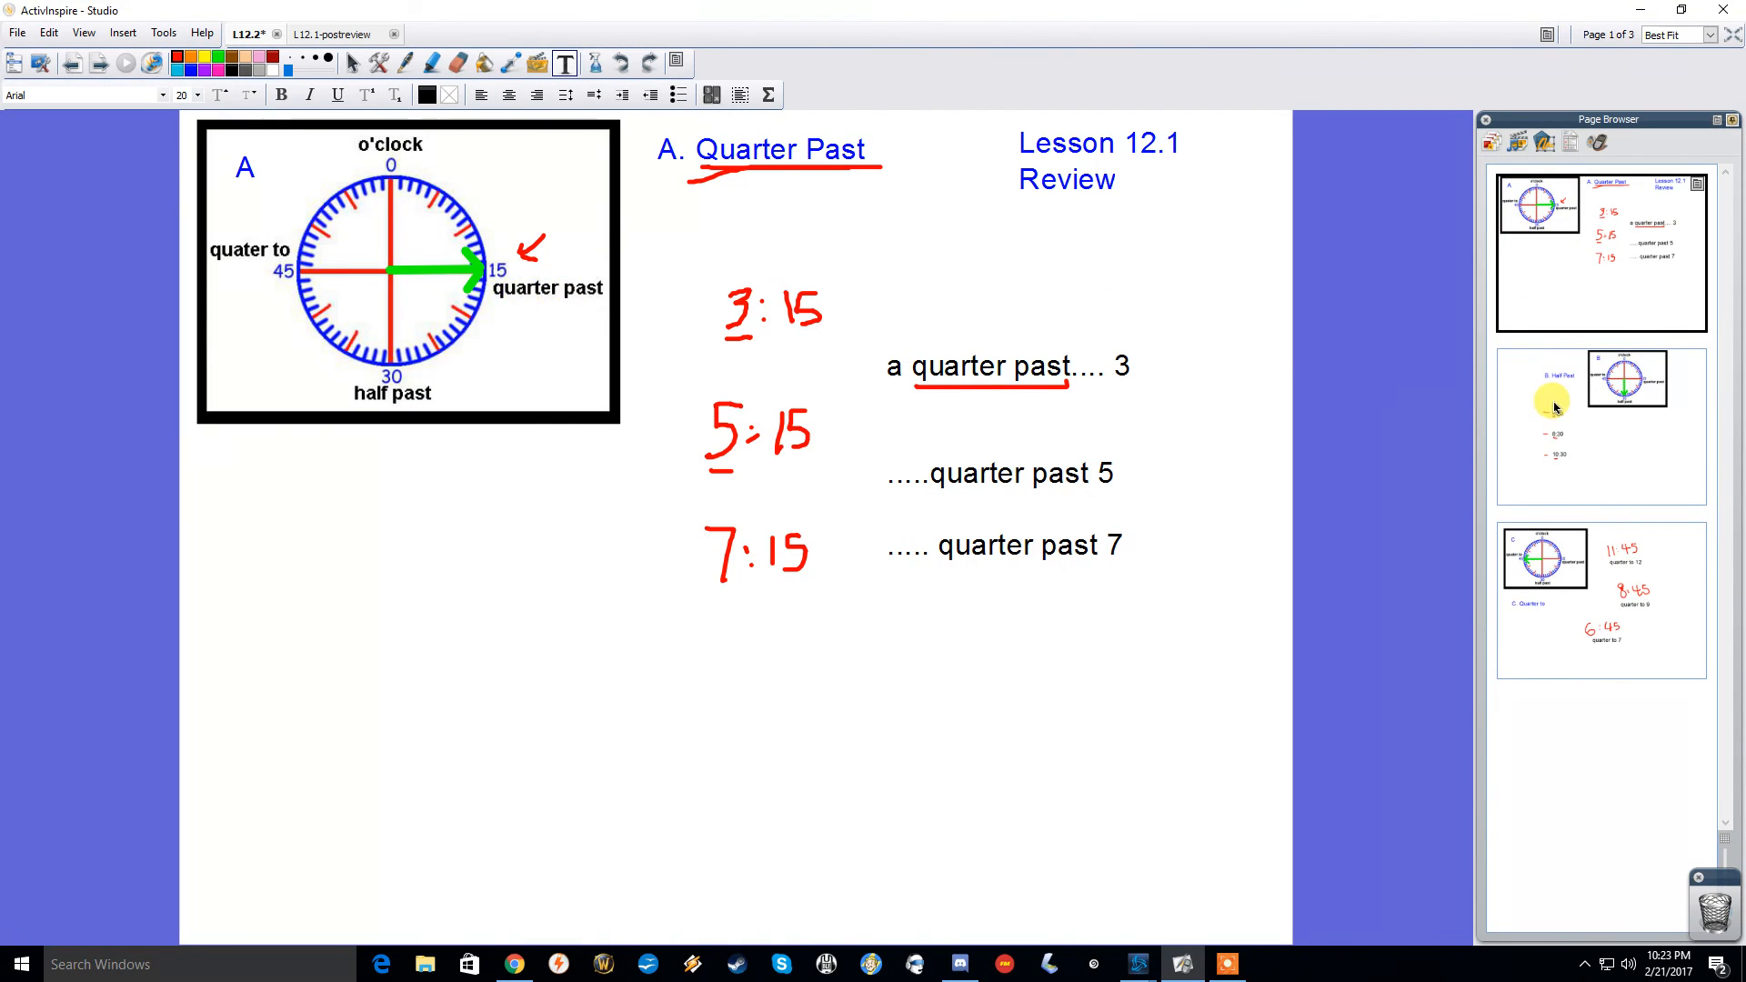
pyautogui.click(1600, 425)
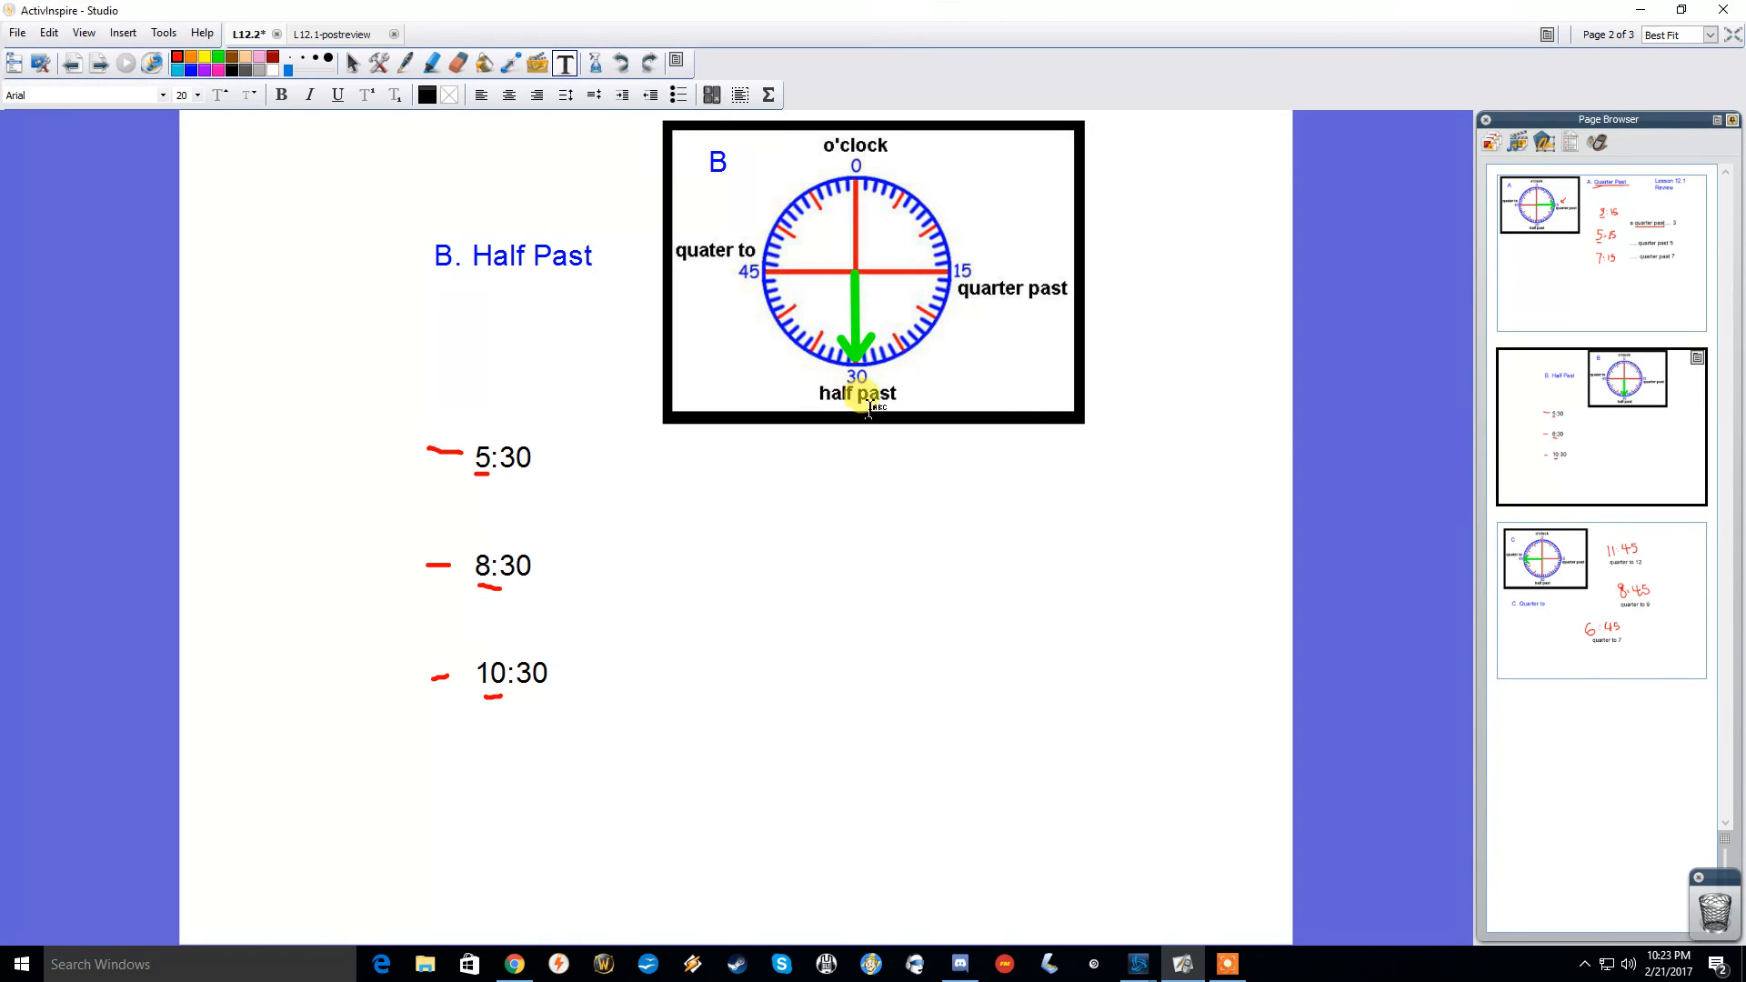
pyautogui.click(1600, 598)
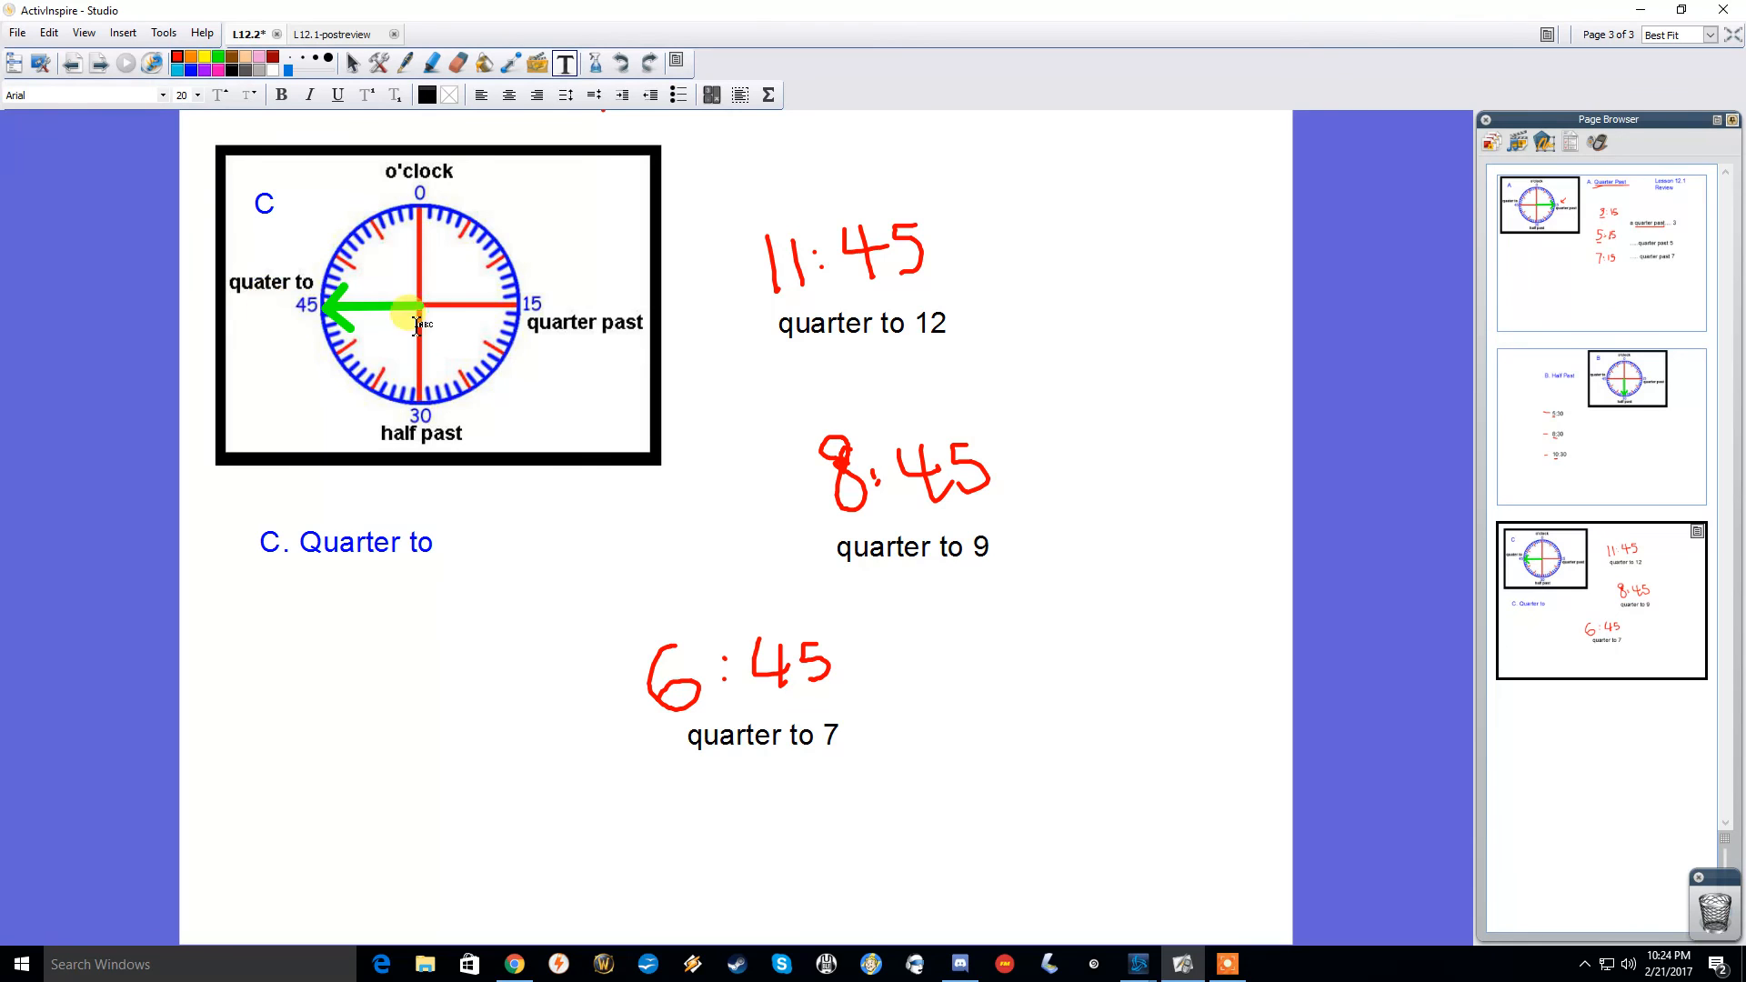
pyautogui.click(1599, 250)
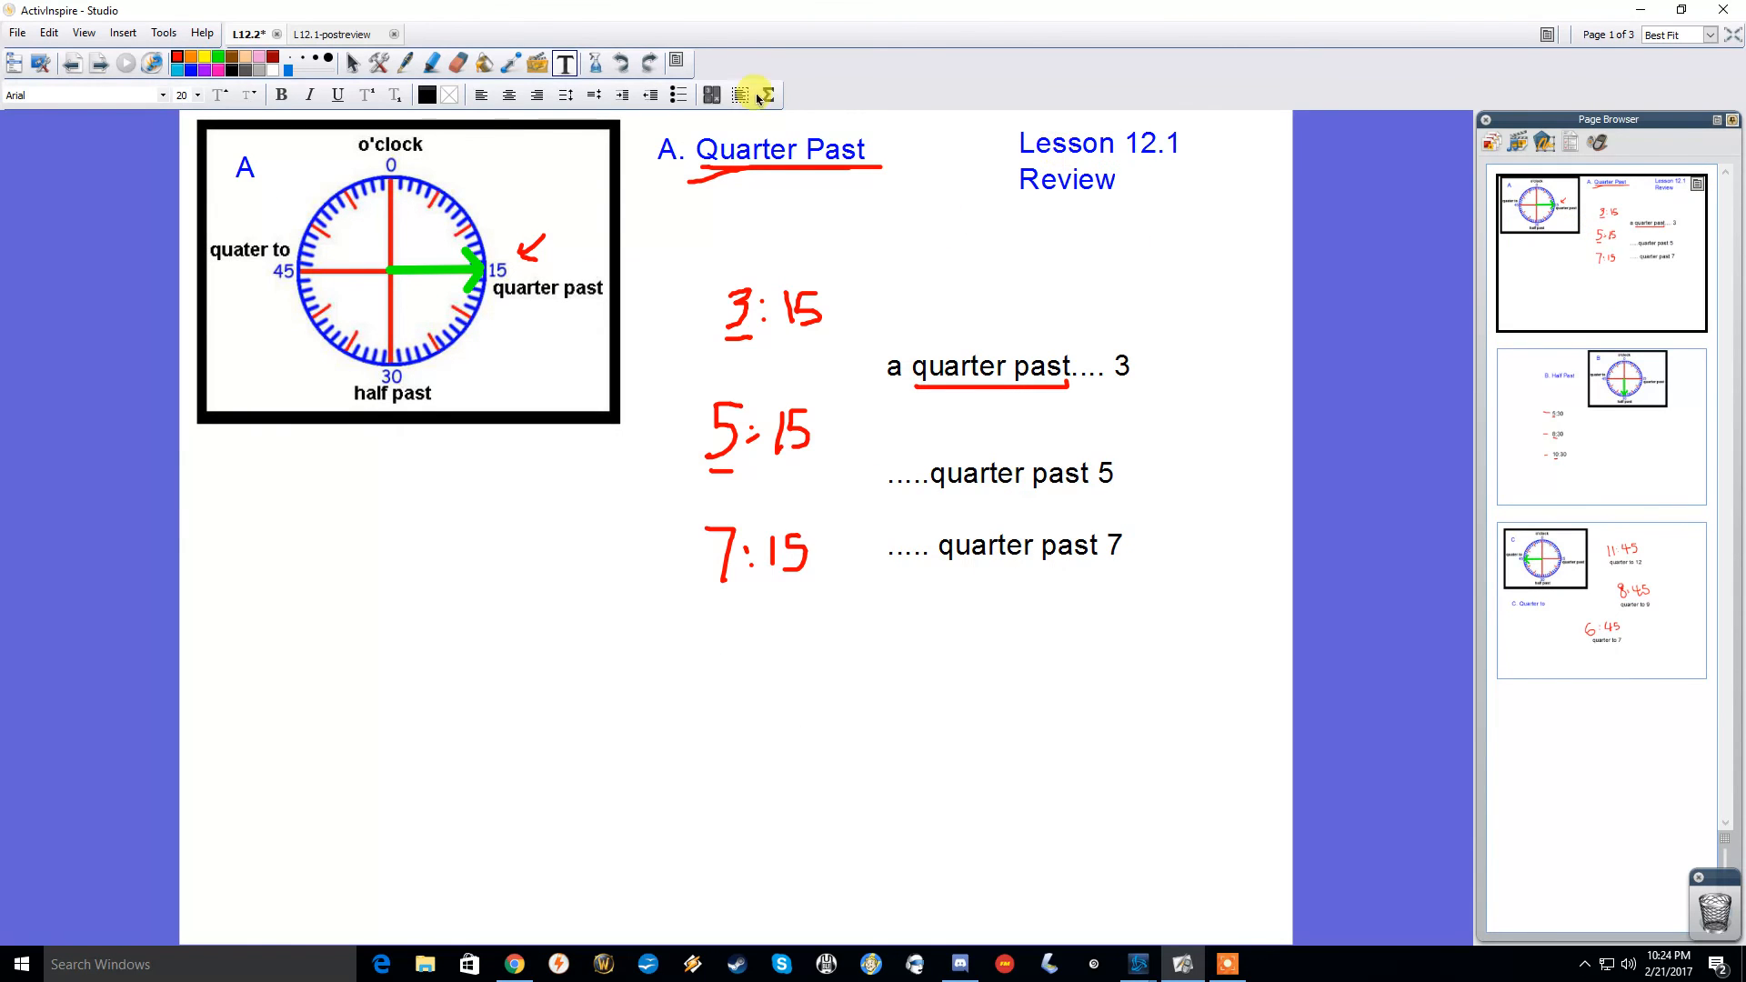